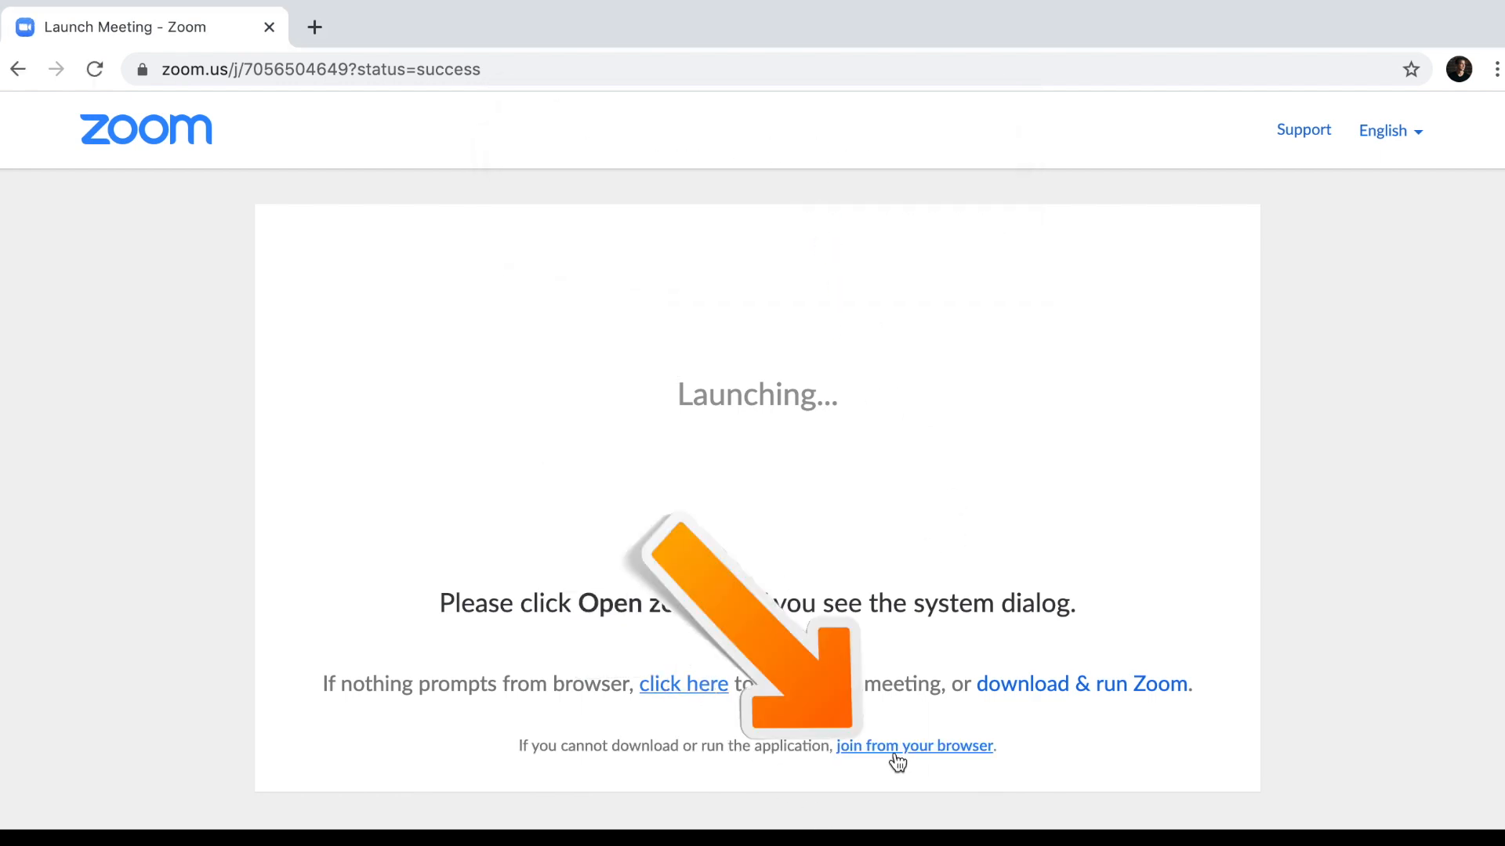
Join the meeting from the browser under the display name J, reaching the audio options.
click(914, 746)
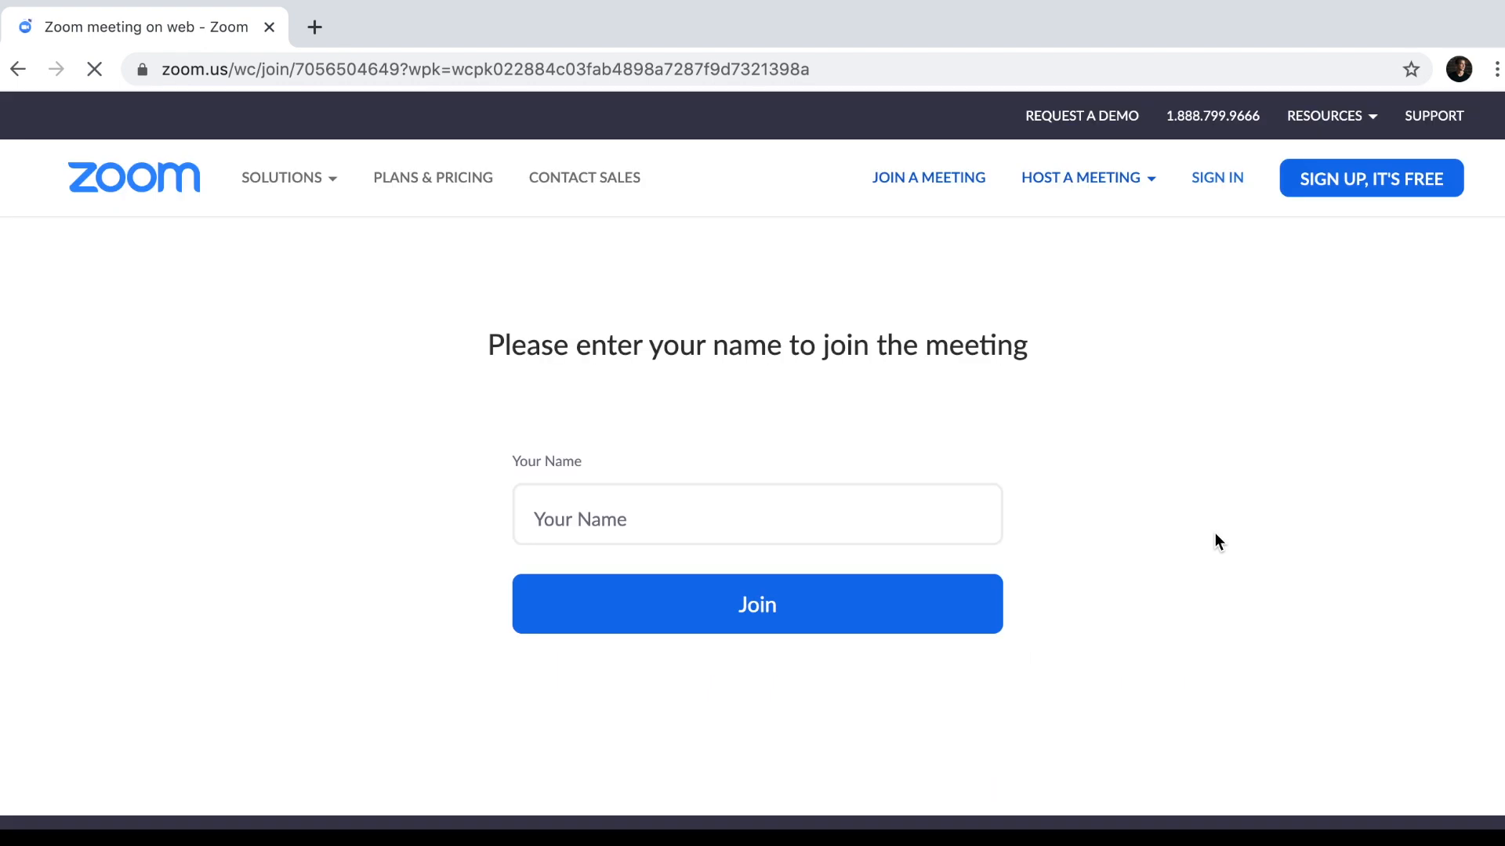
text(J)
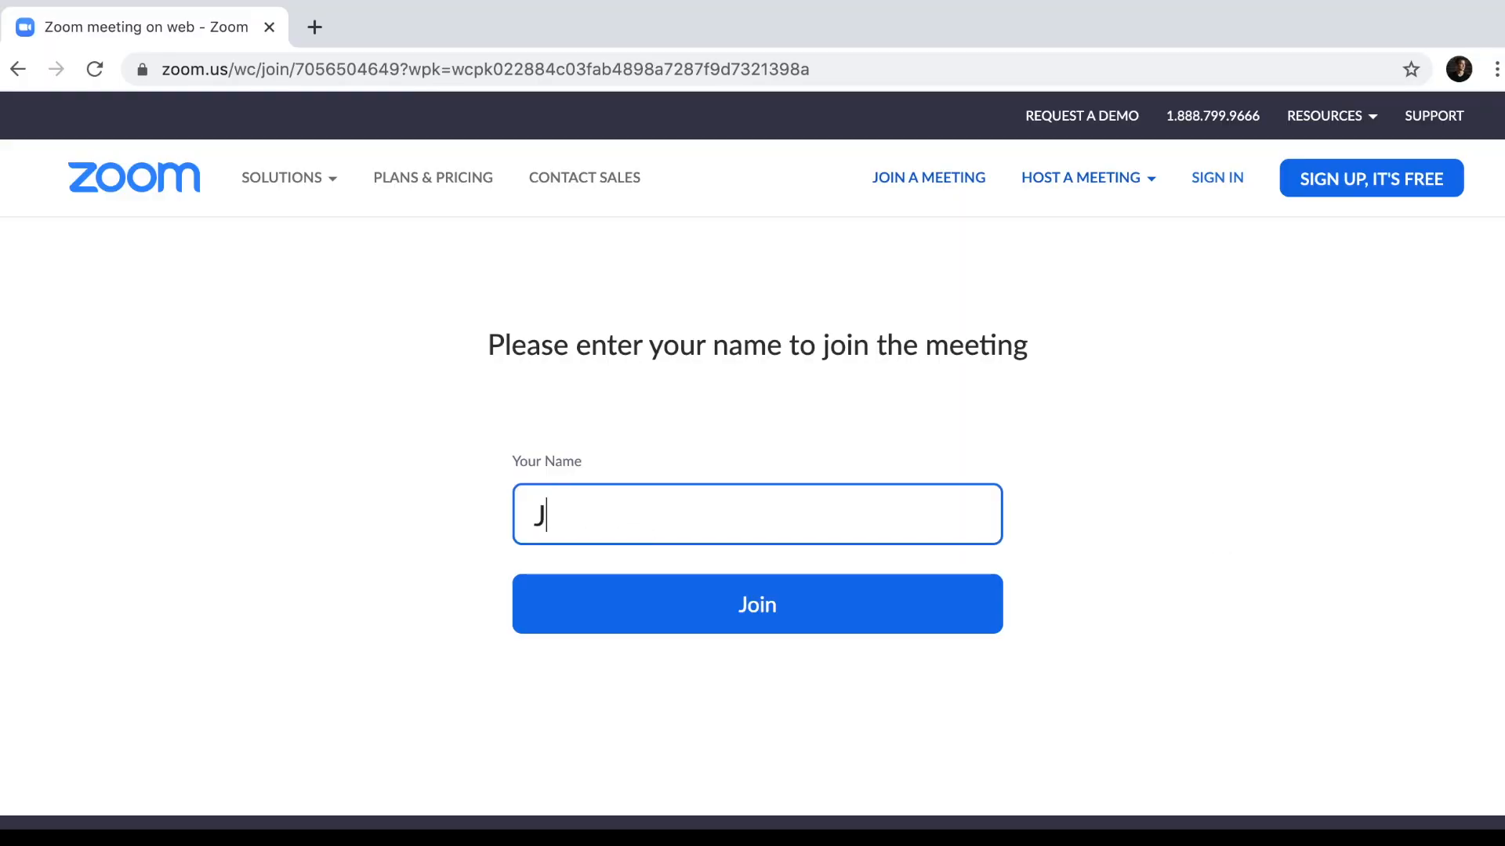
click(756, 604)
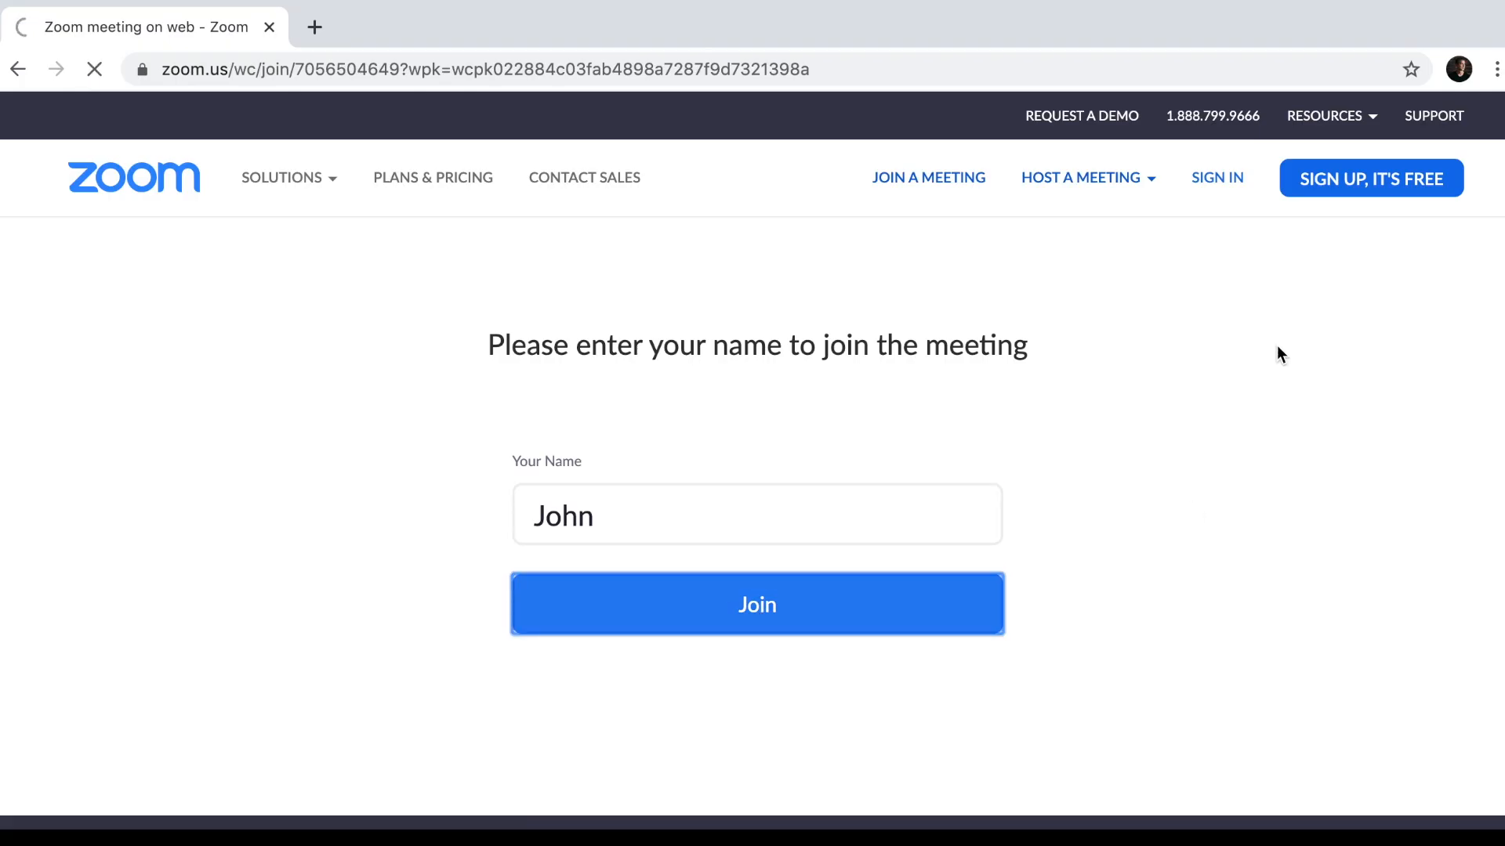
click(756, 604)
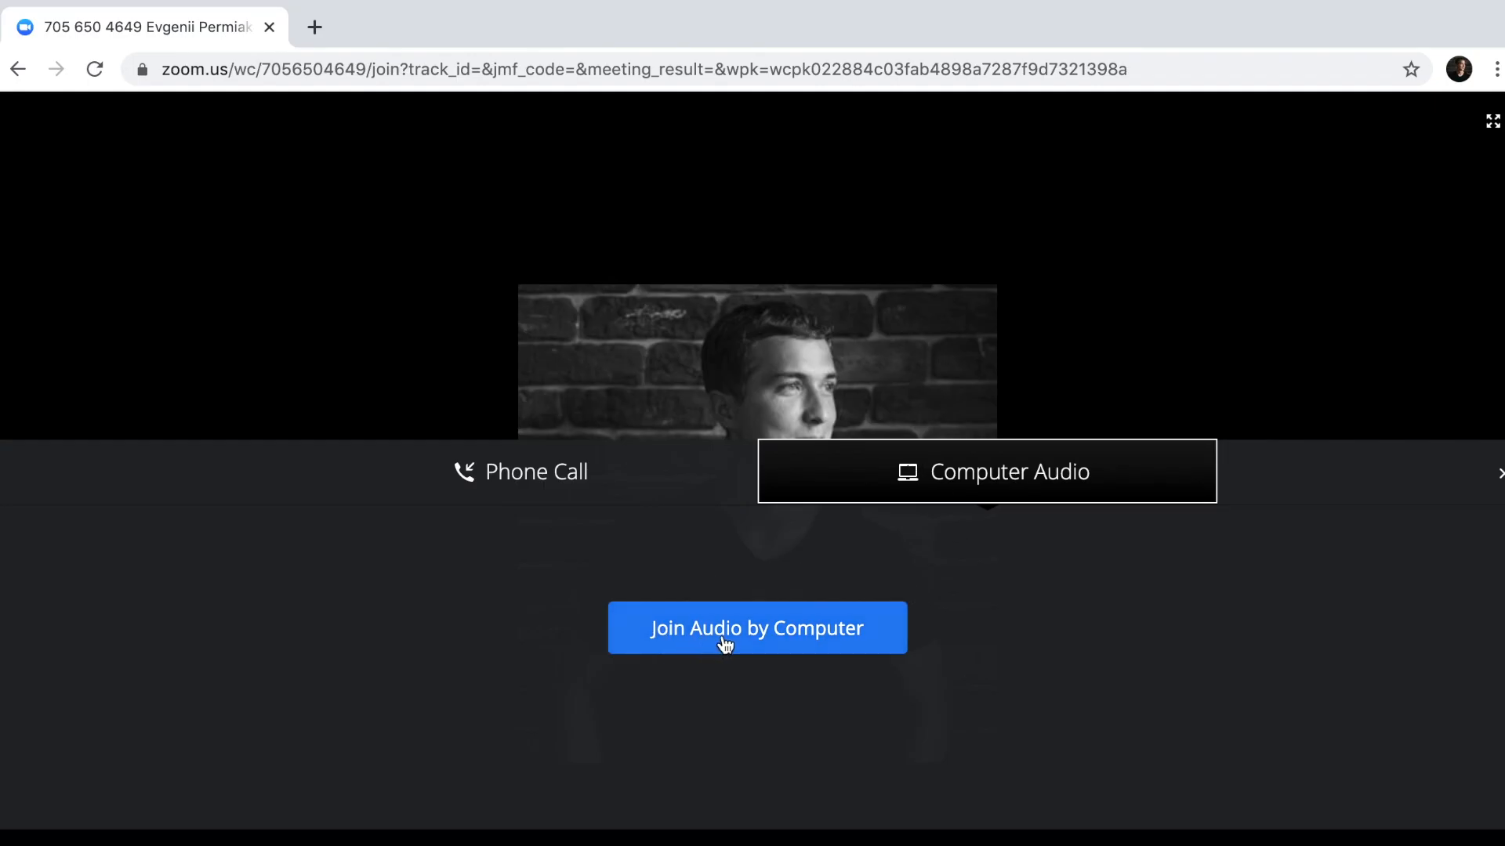
Choose computer audio, then grant Google Chrome microphone and camera access in Security & Privacy.
click(756, 628)
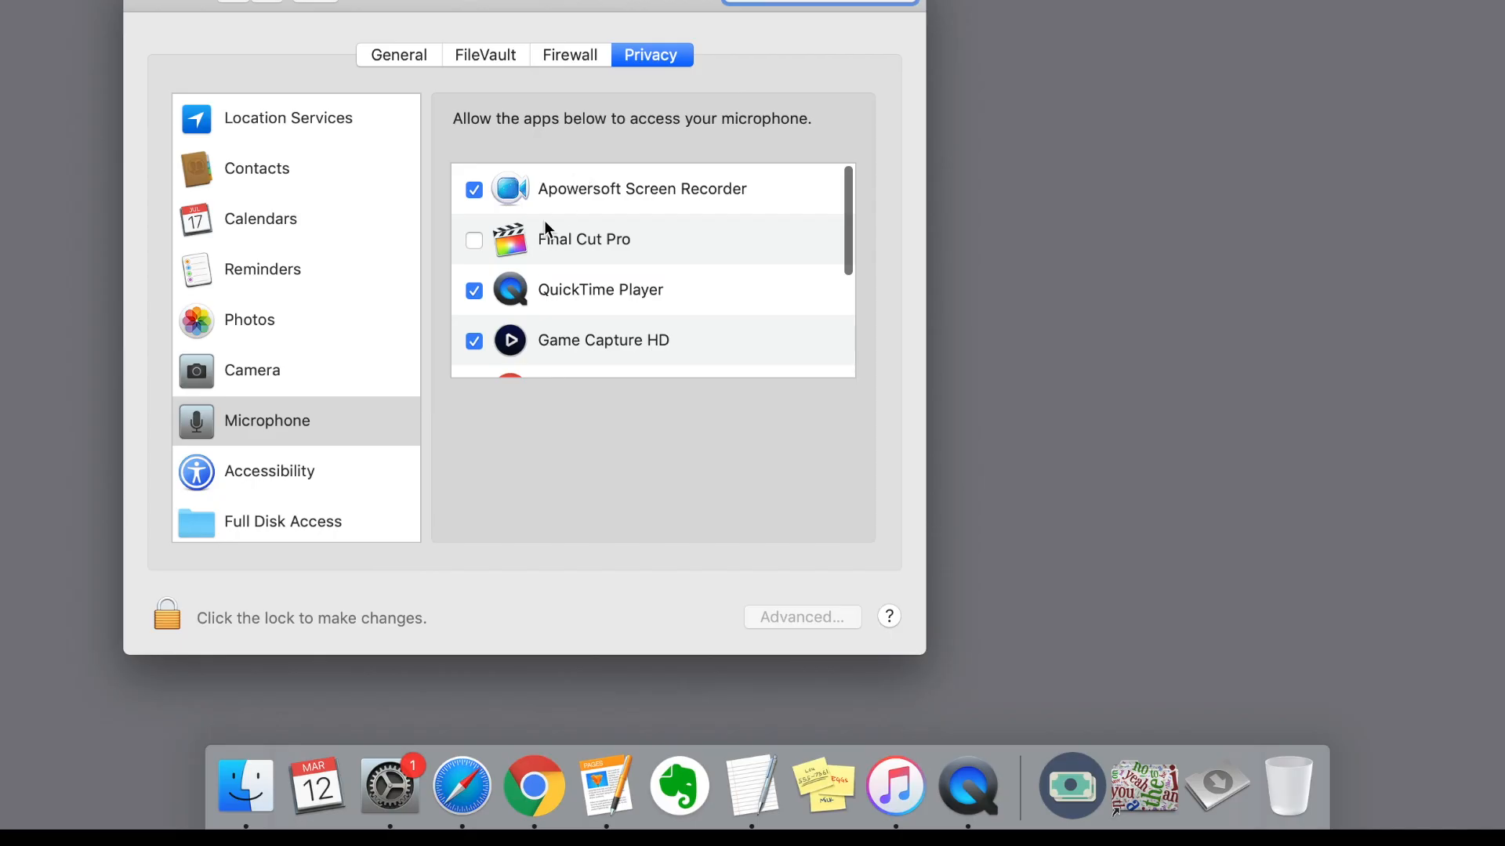
scroll(down, 3)
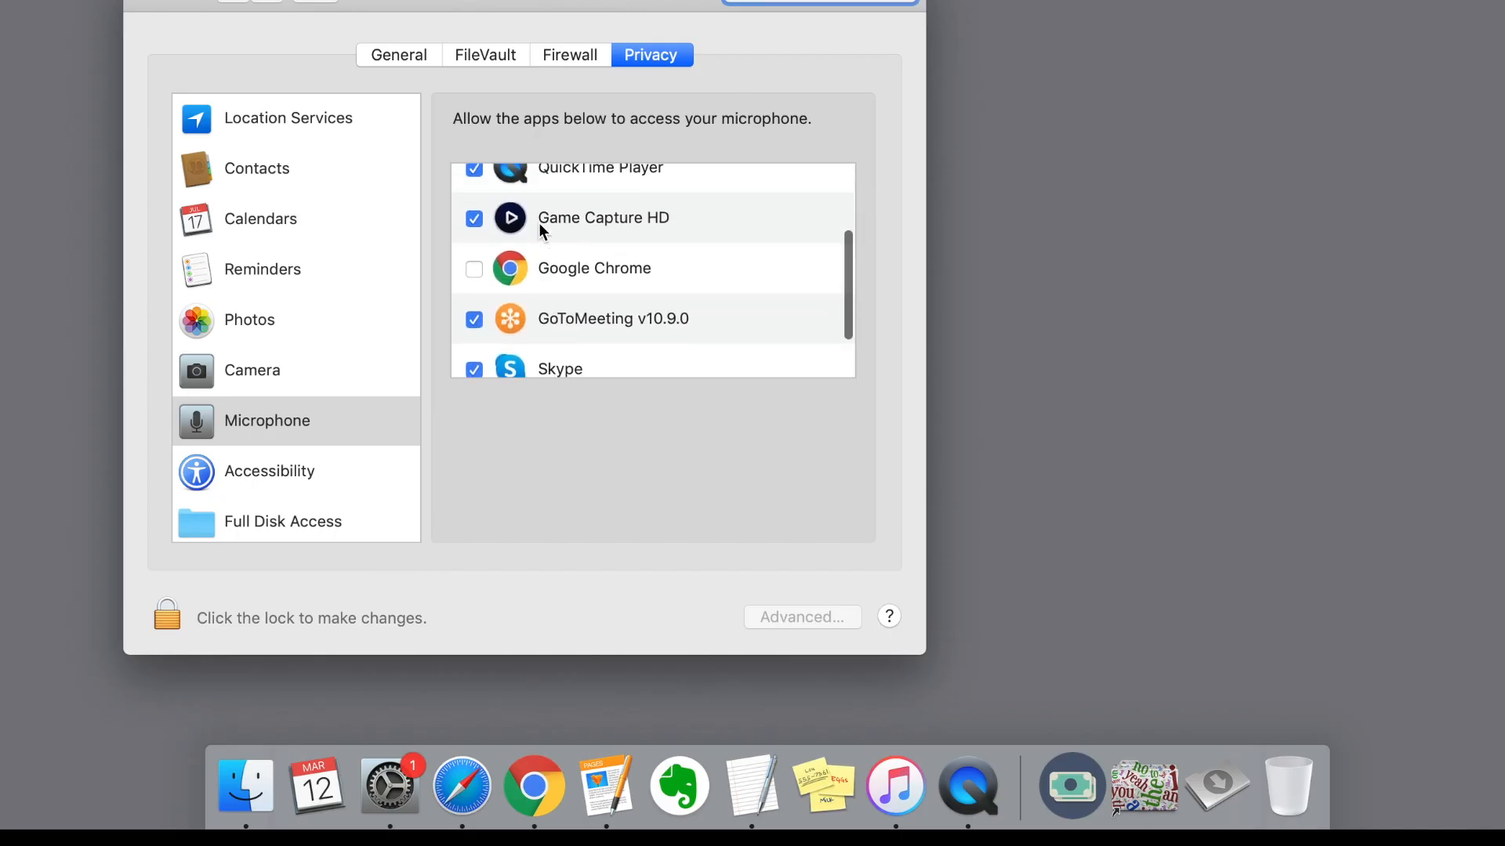
click(474, 268)
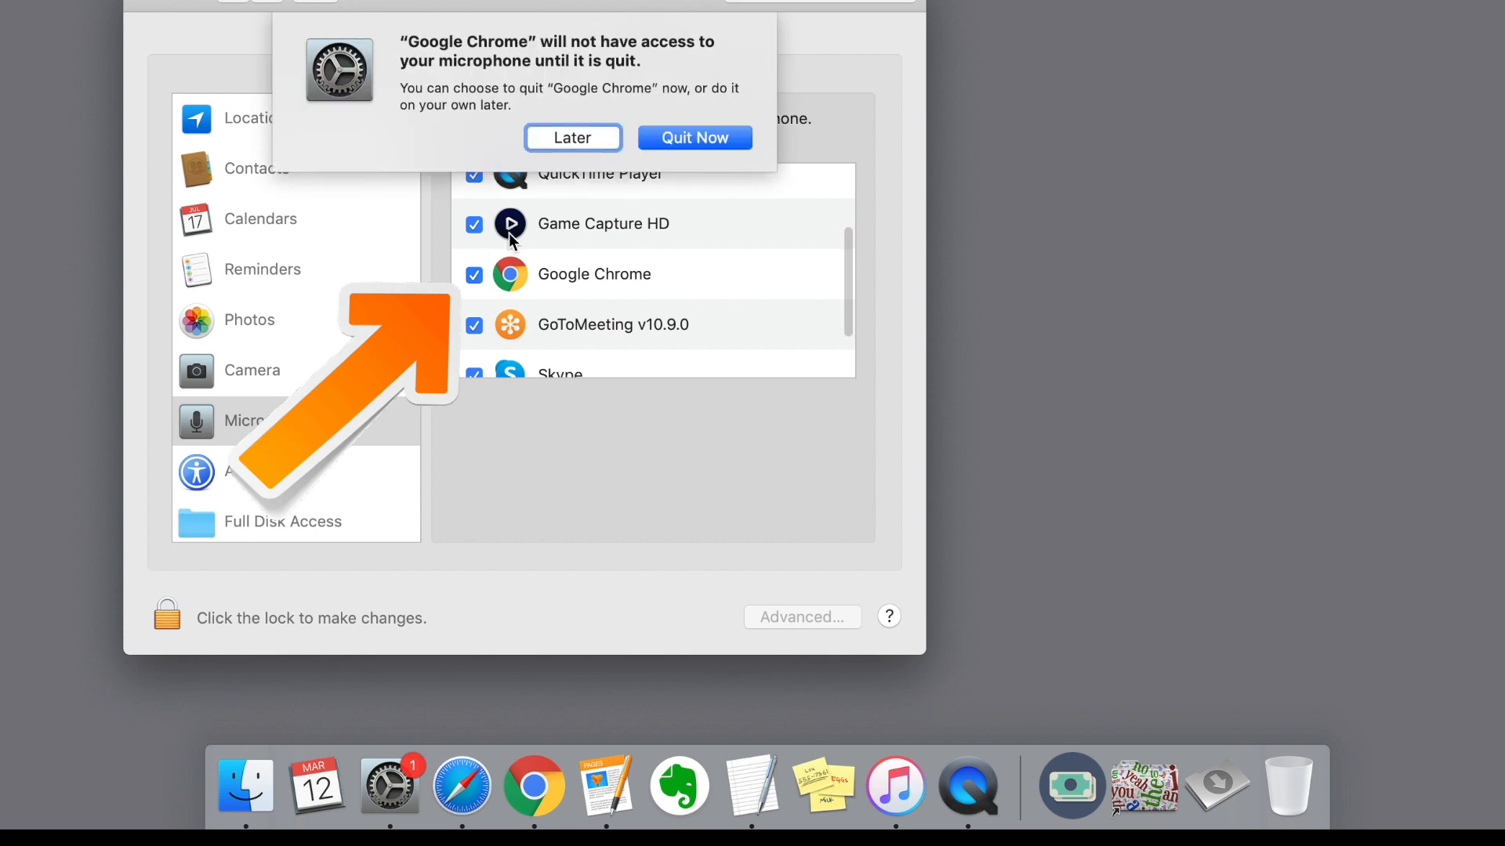
click(572, 138)
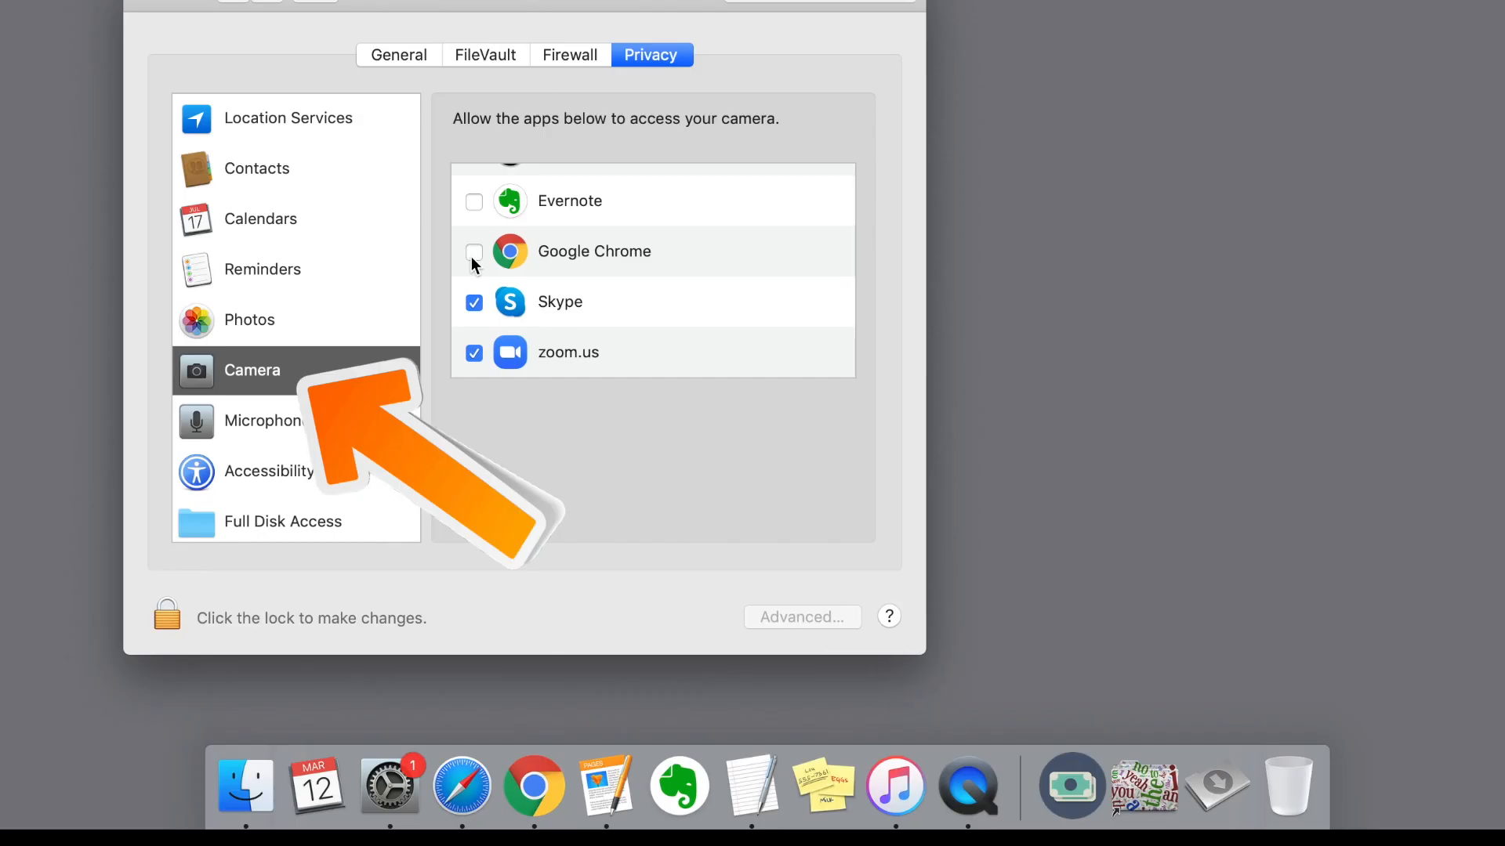
click(474, 252)
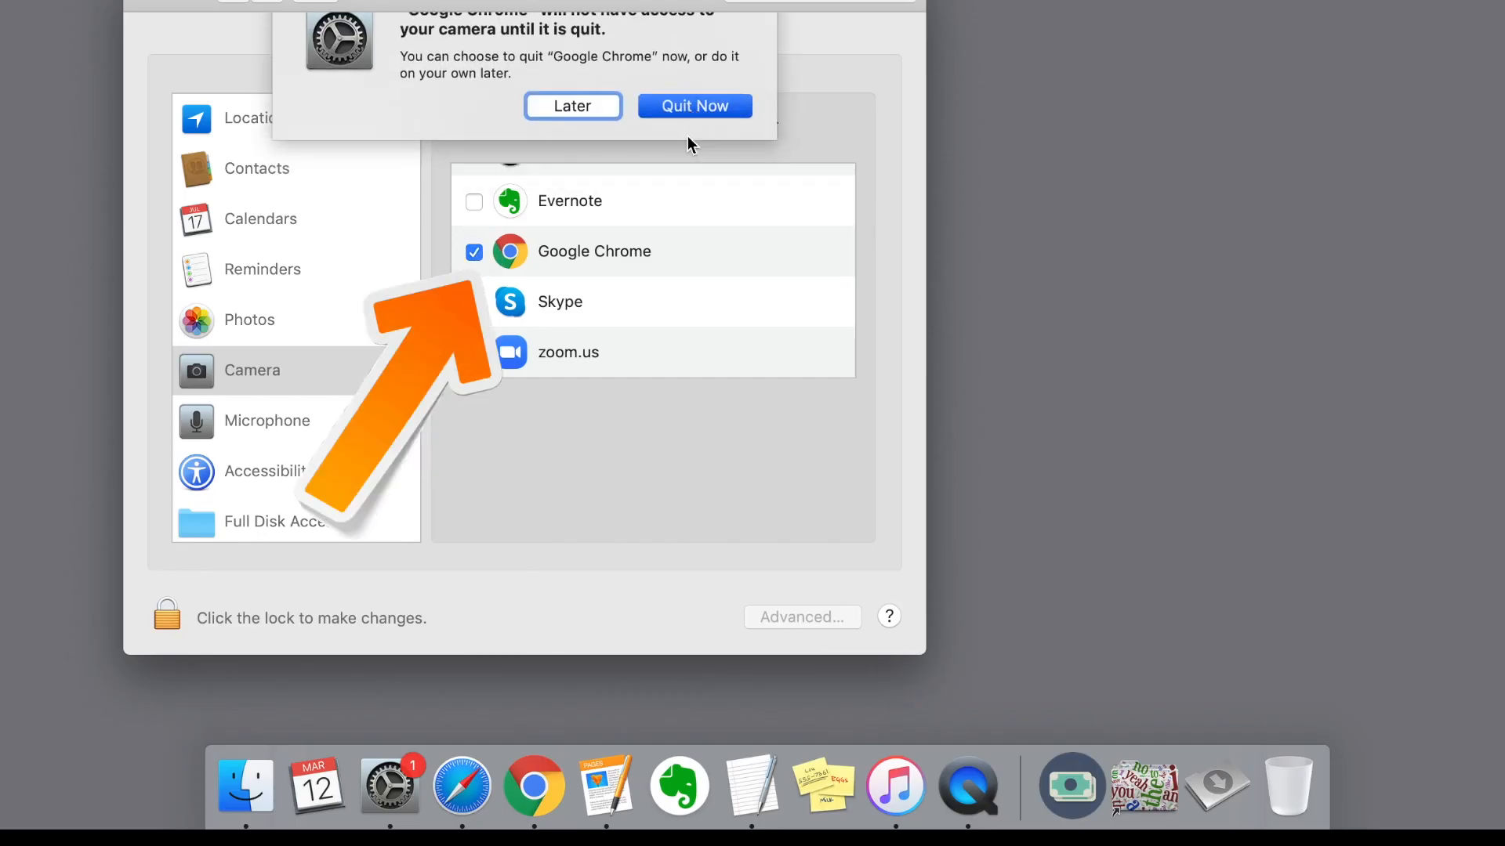
click(572, 106)
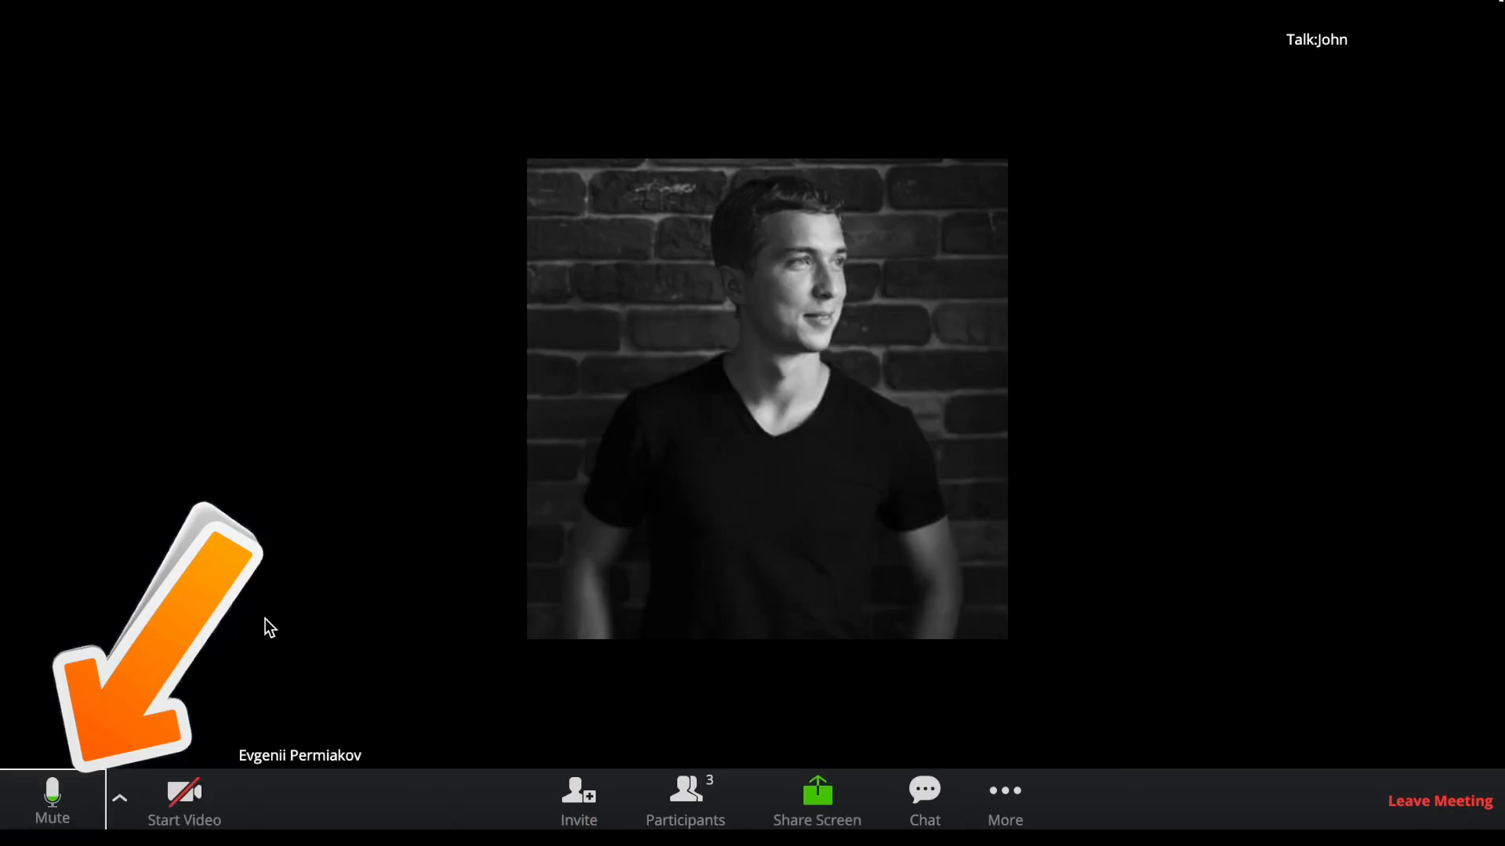
mouse_move(1205, 415)
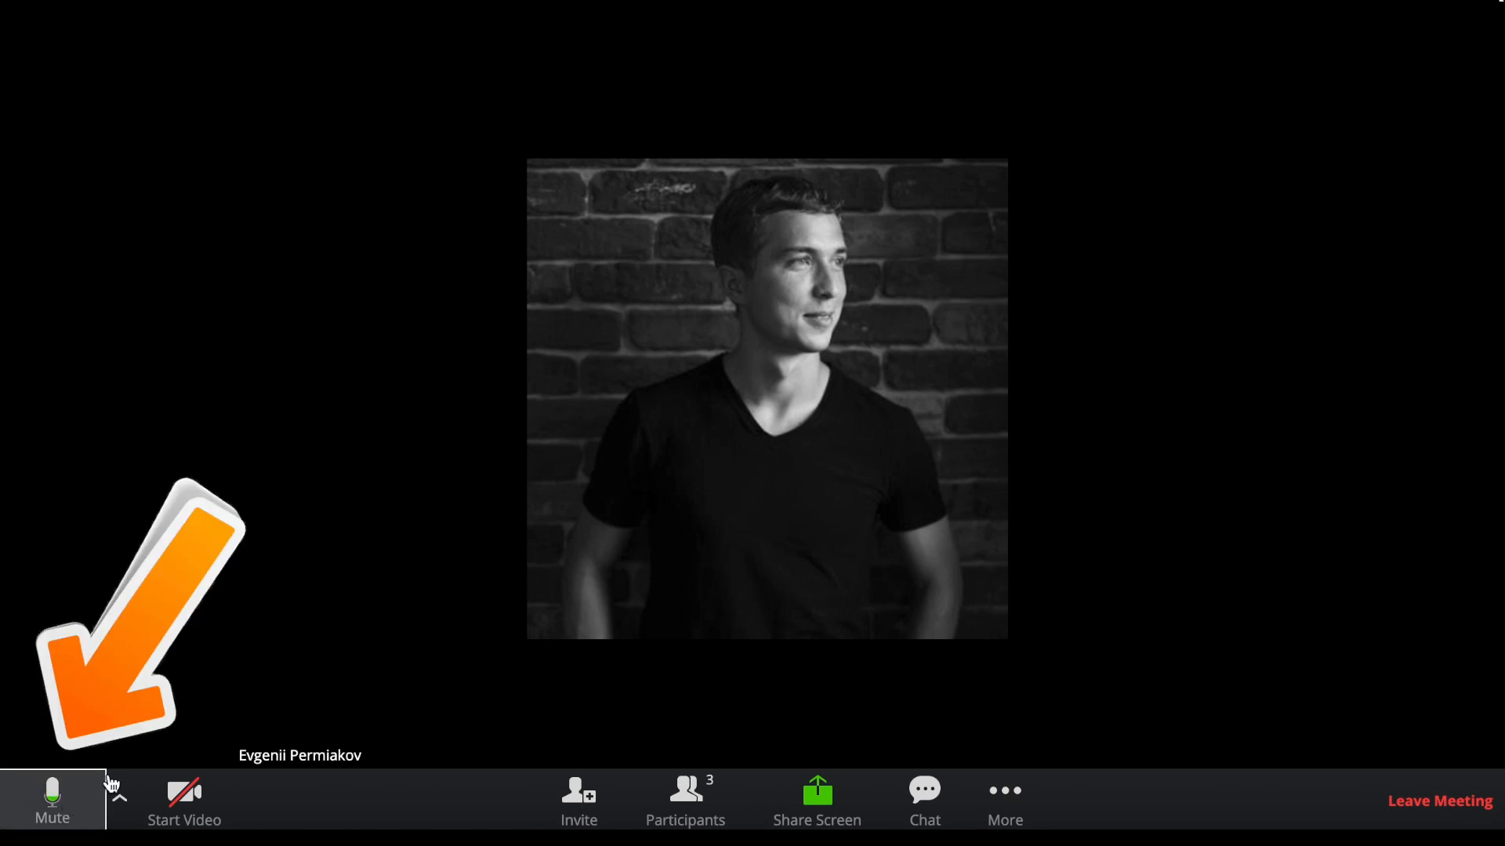
Mute the microphone, turn video on then off, and show the participants panel.
click(52, 799)
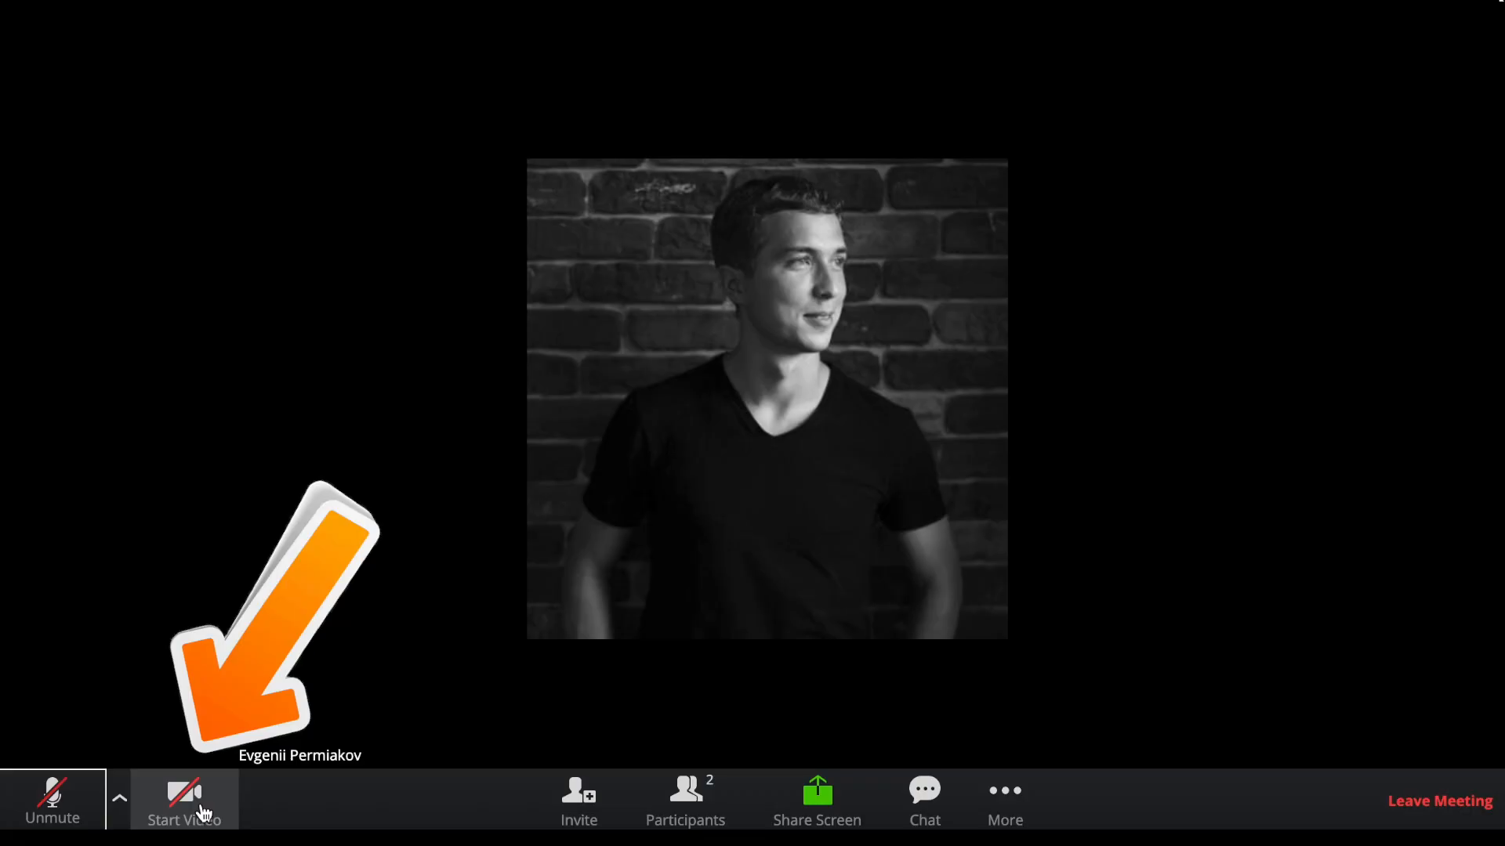
click(184, 801)
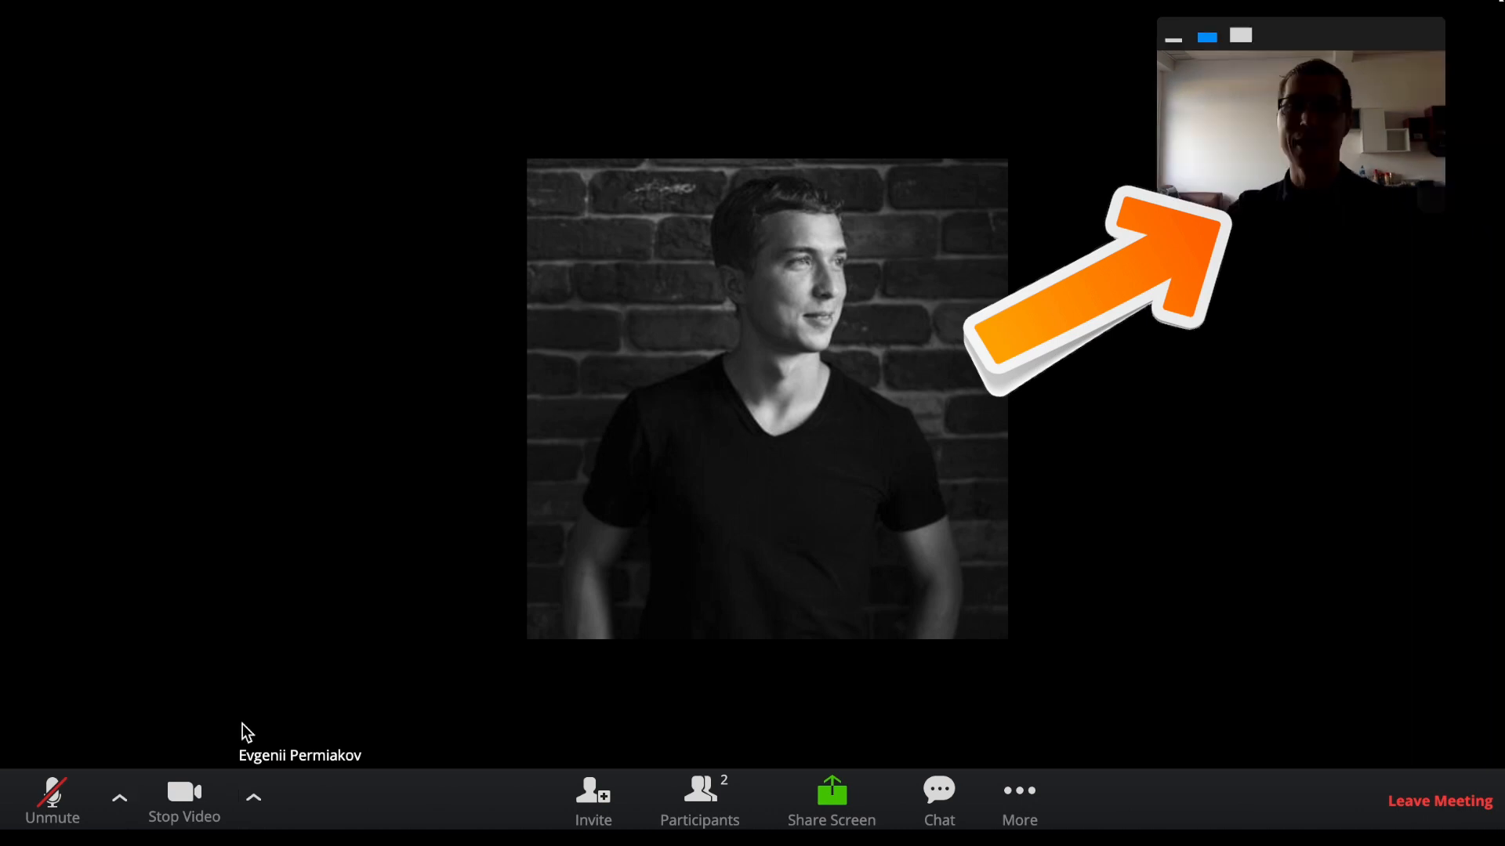
click(183, 797)
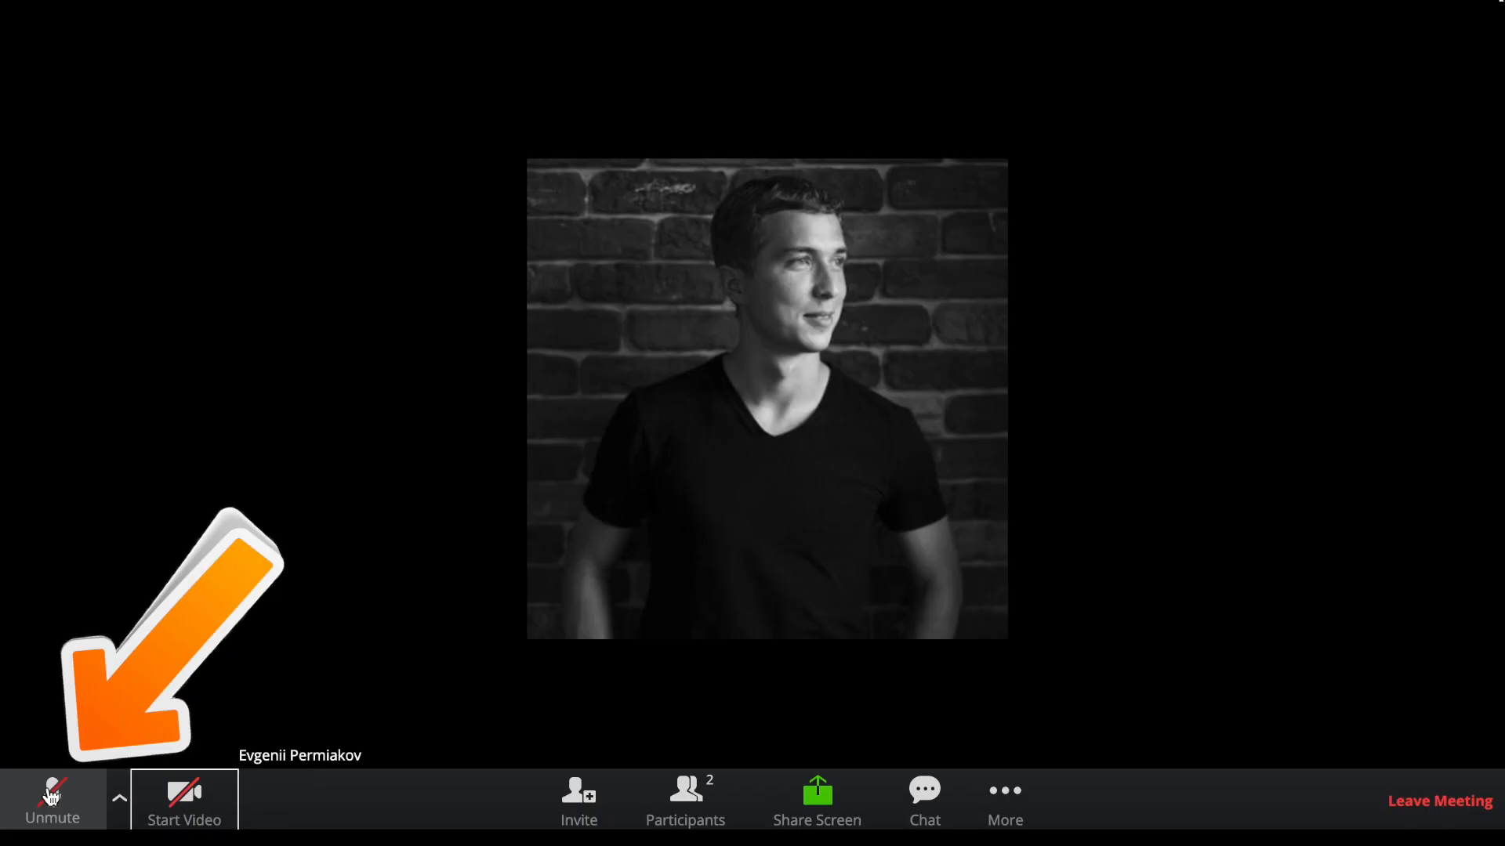
click(685, 801)
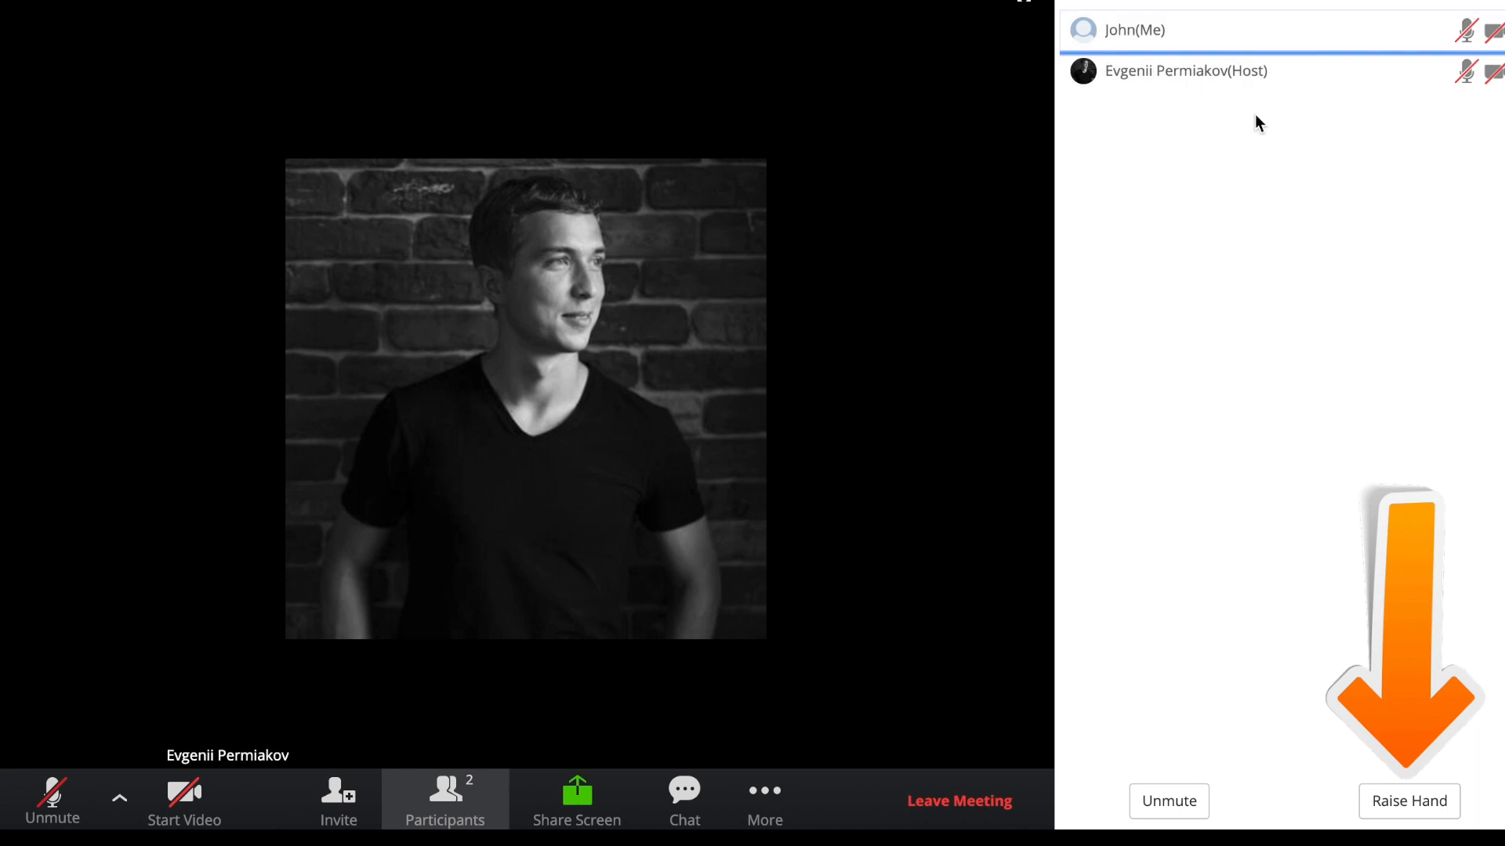
Close participants, send 'Hello' in chat and check the Everyone/Host recipient choices.
click(1409, 801)
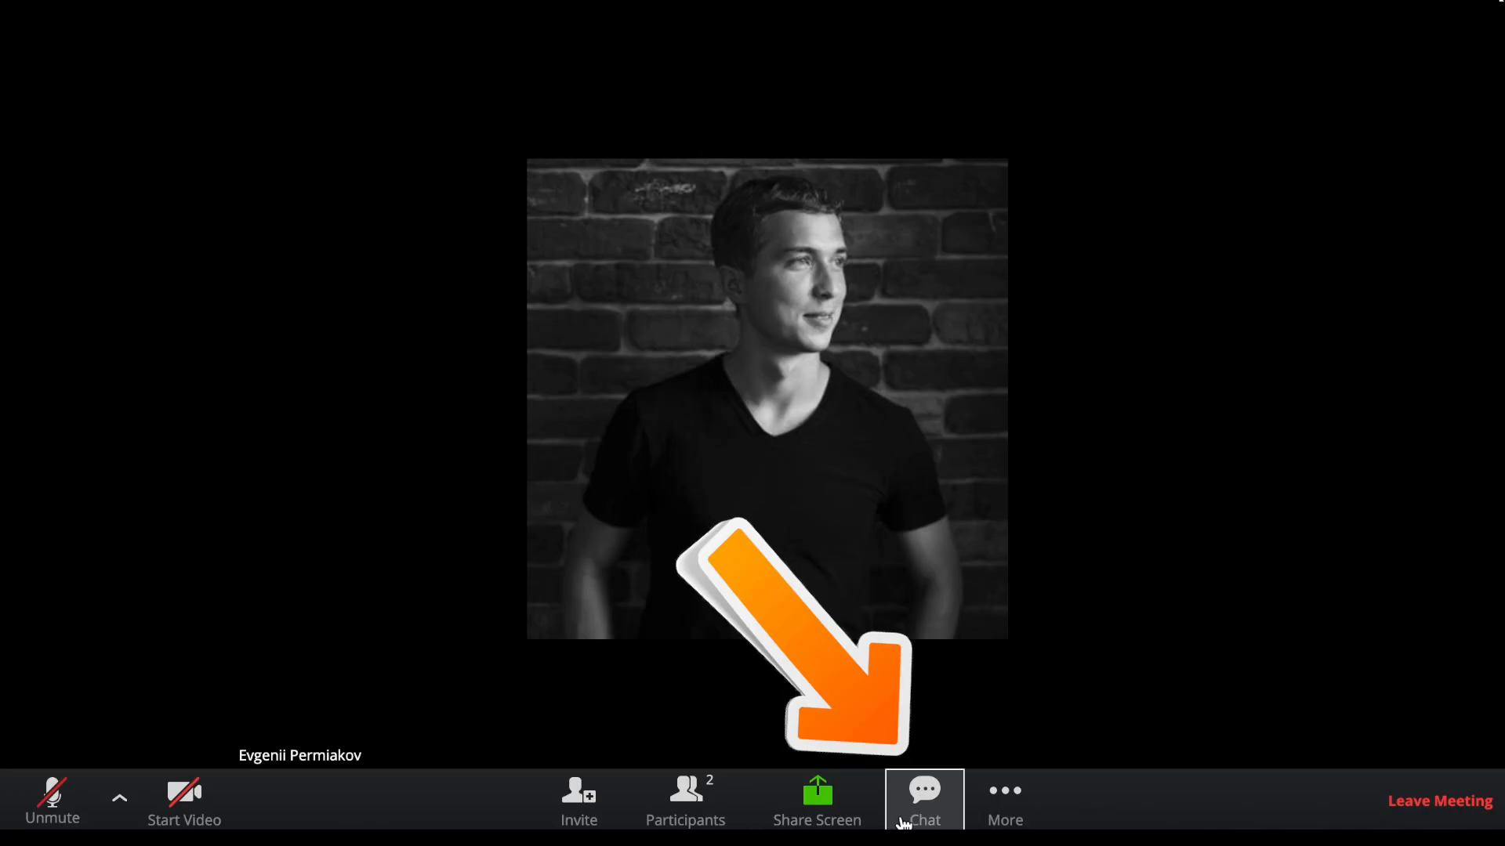
click(923, 801)
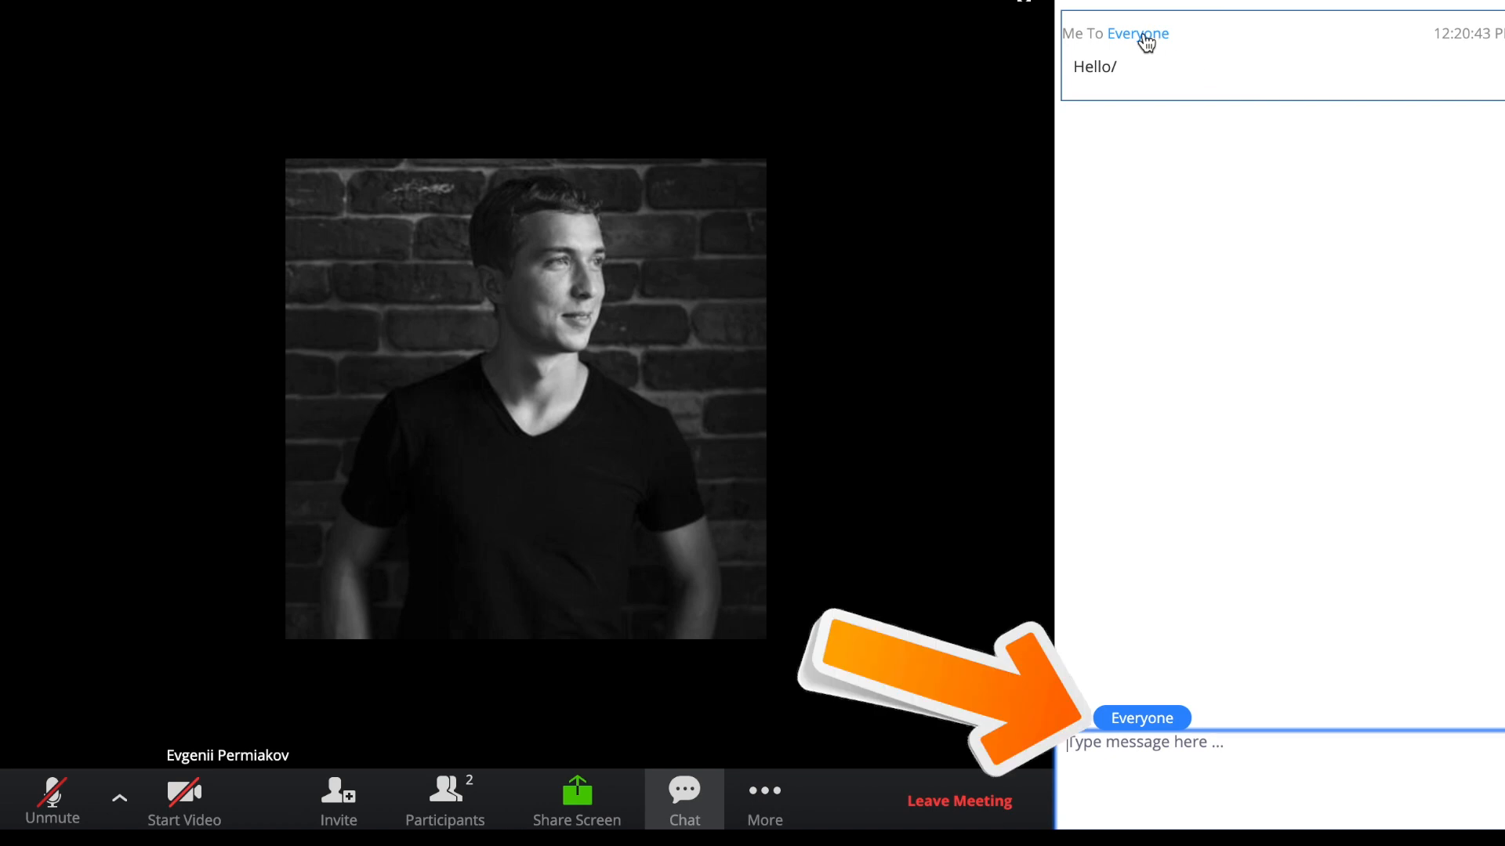
click(1140, 718)
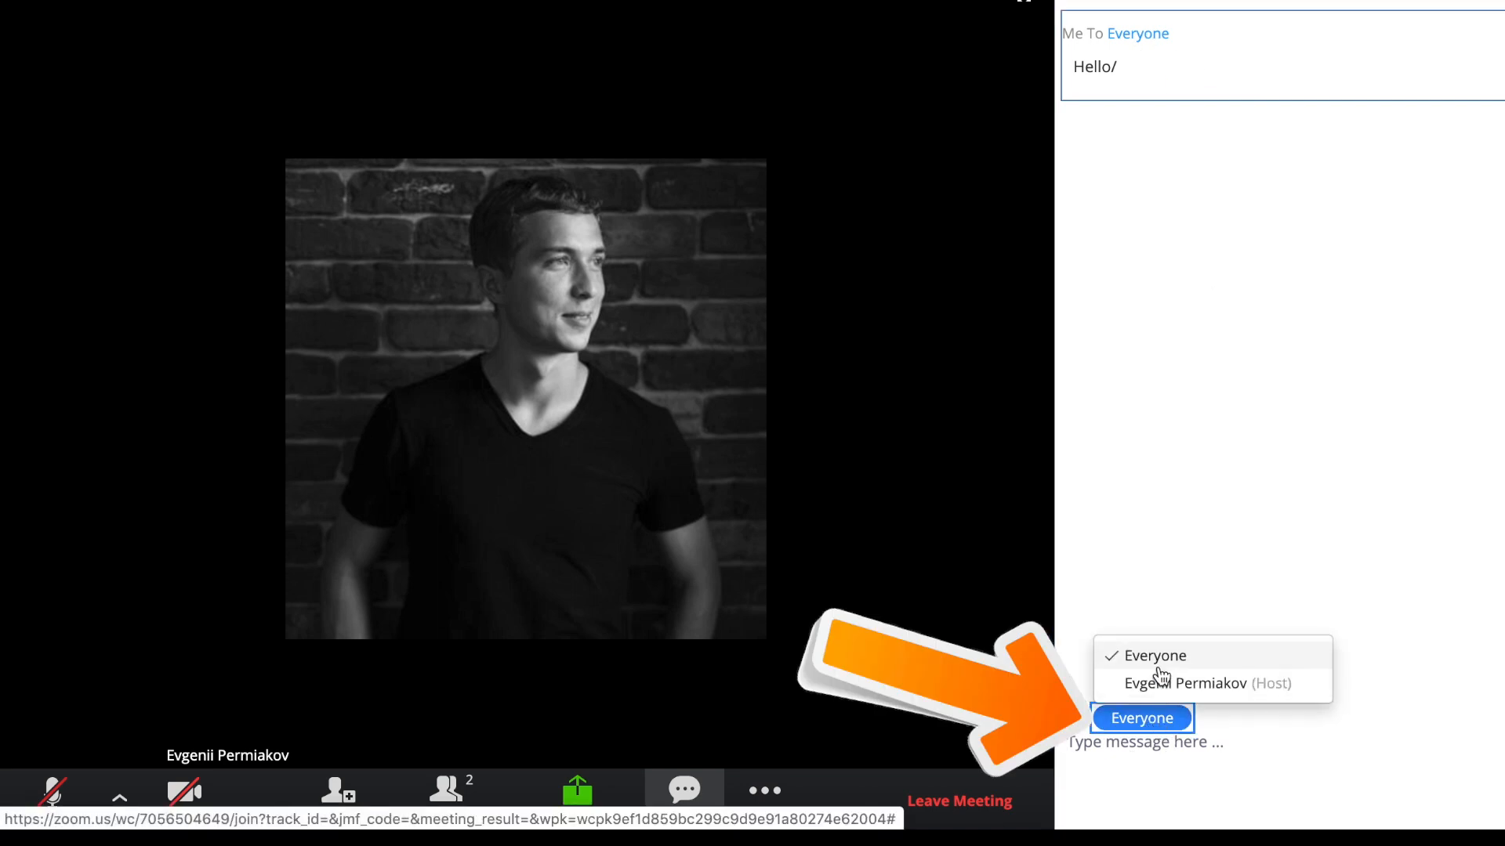
click(957, 800)
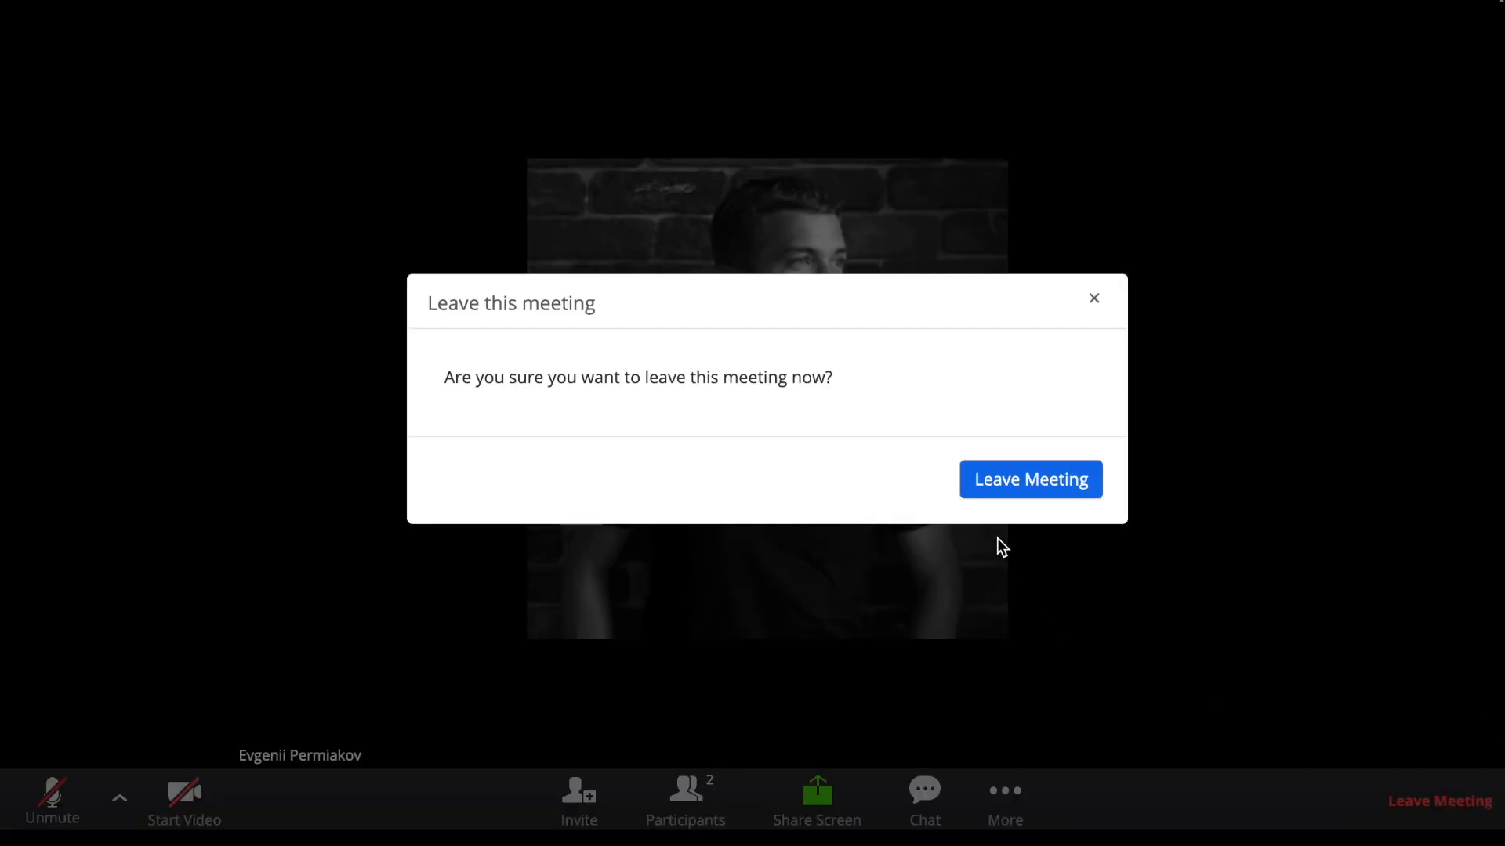
Confirm leaving the meeting in the Leave Meeting dialog.
click(1030, 479)
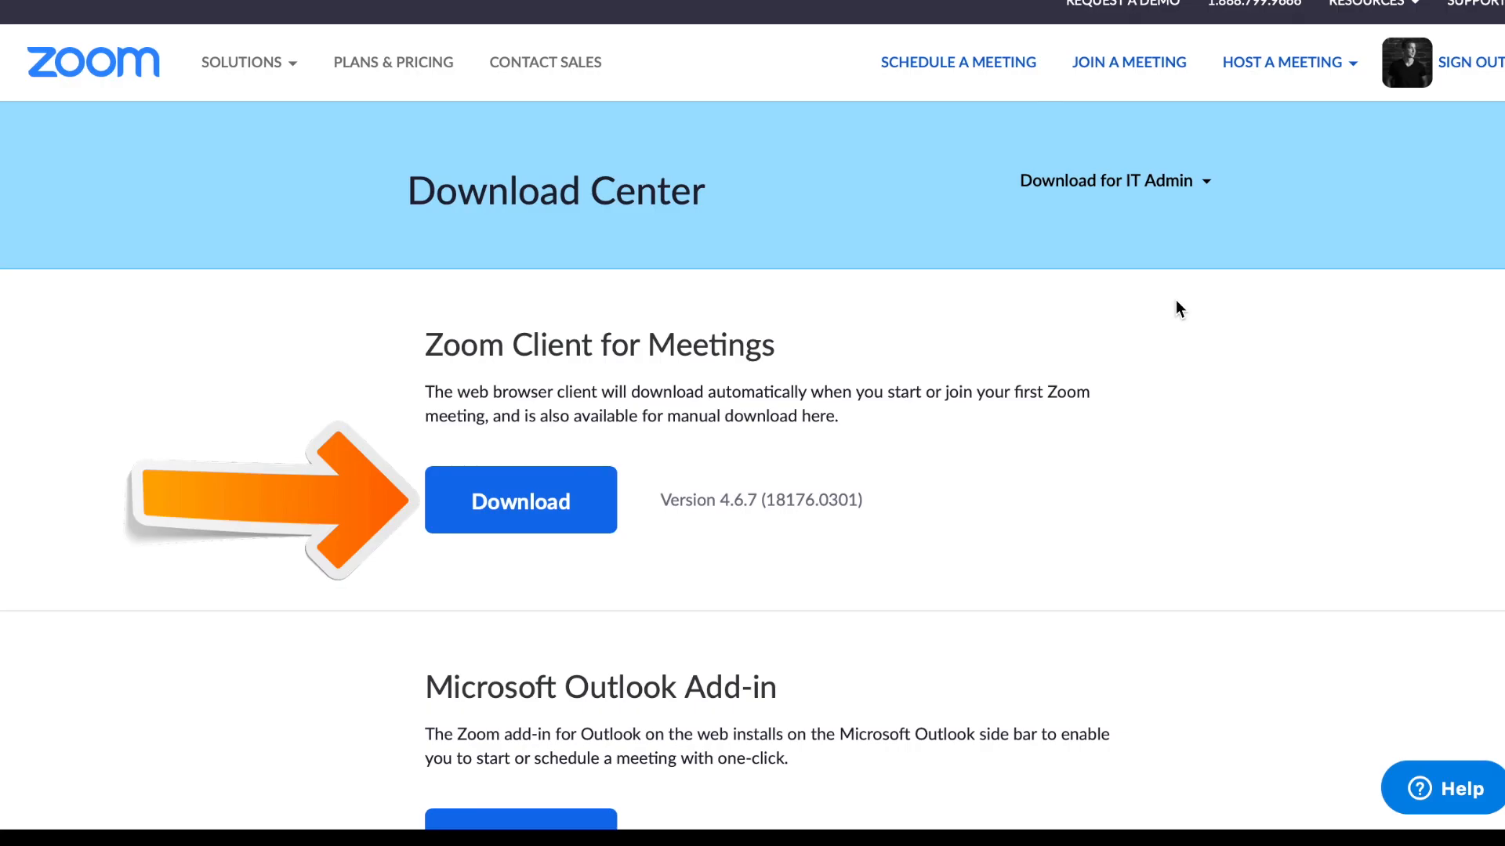
mouse_move(346, 210)
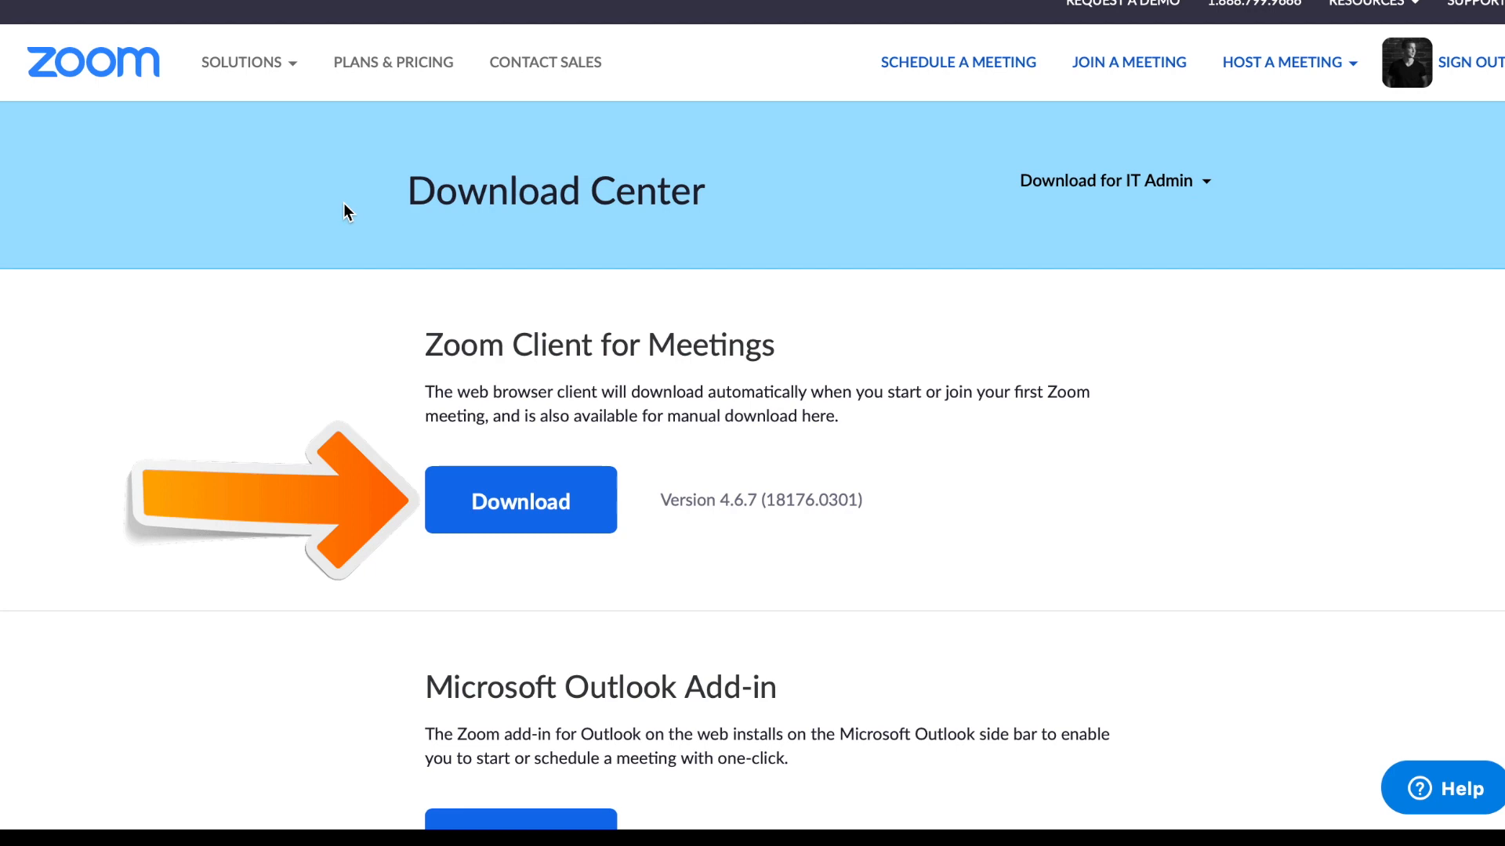
Download the Zoom Client for Meetings from the Download Center.
click(519, 500)
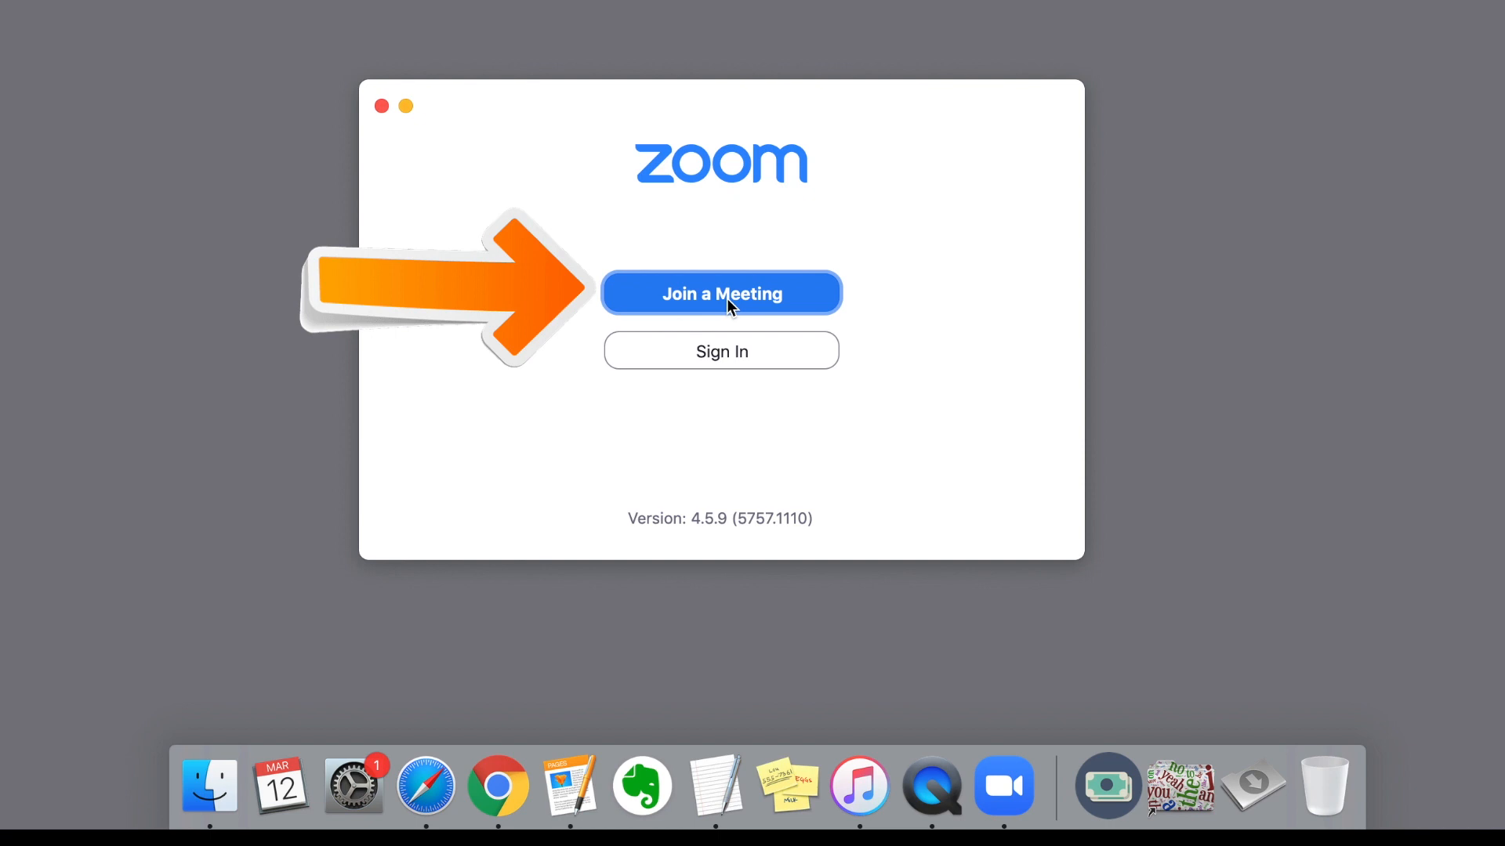
click(721, 294)
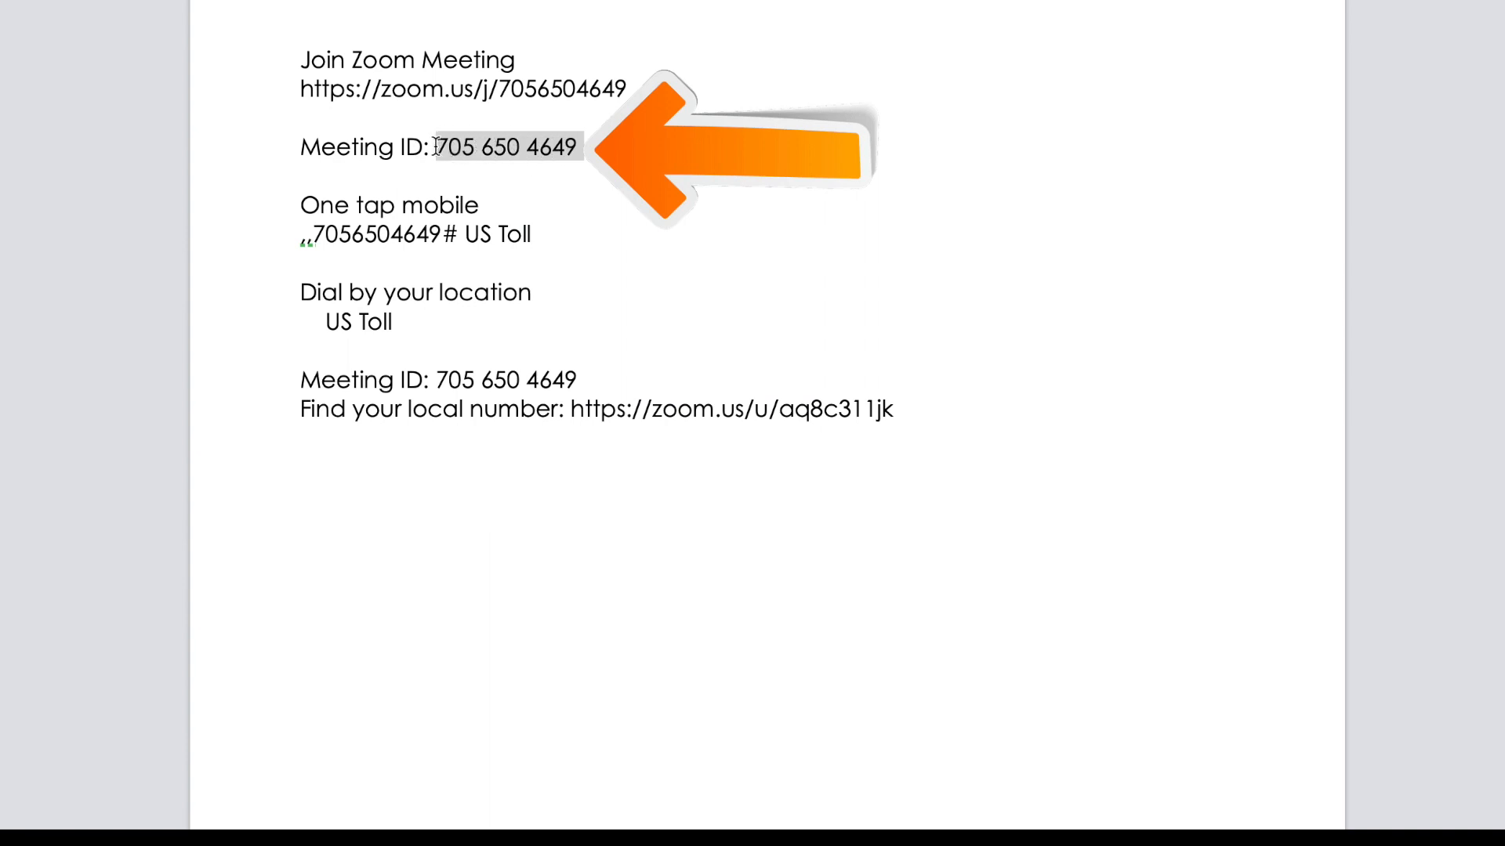
click(1003, 786)
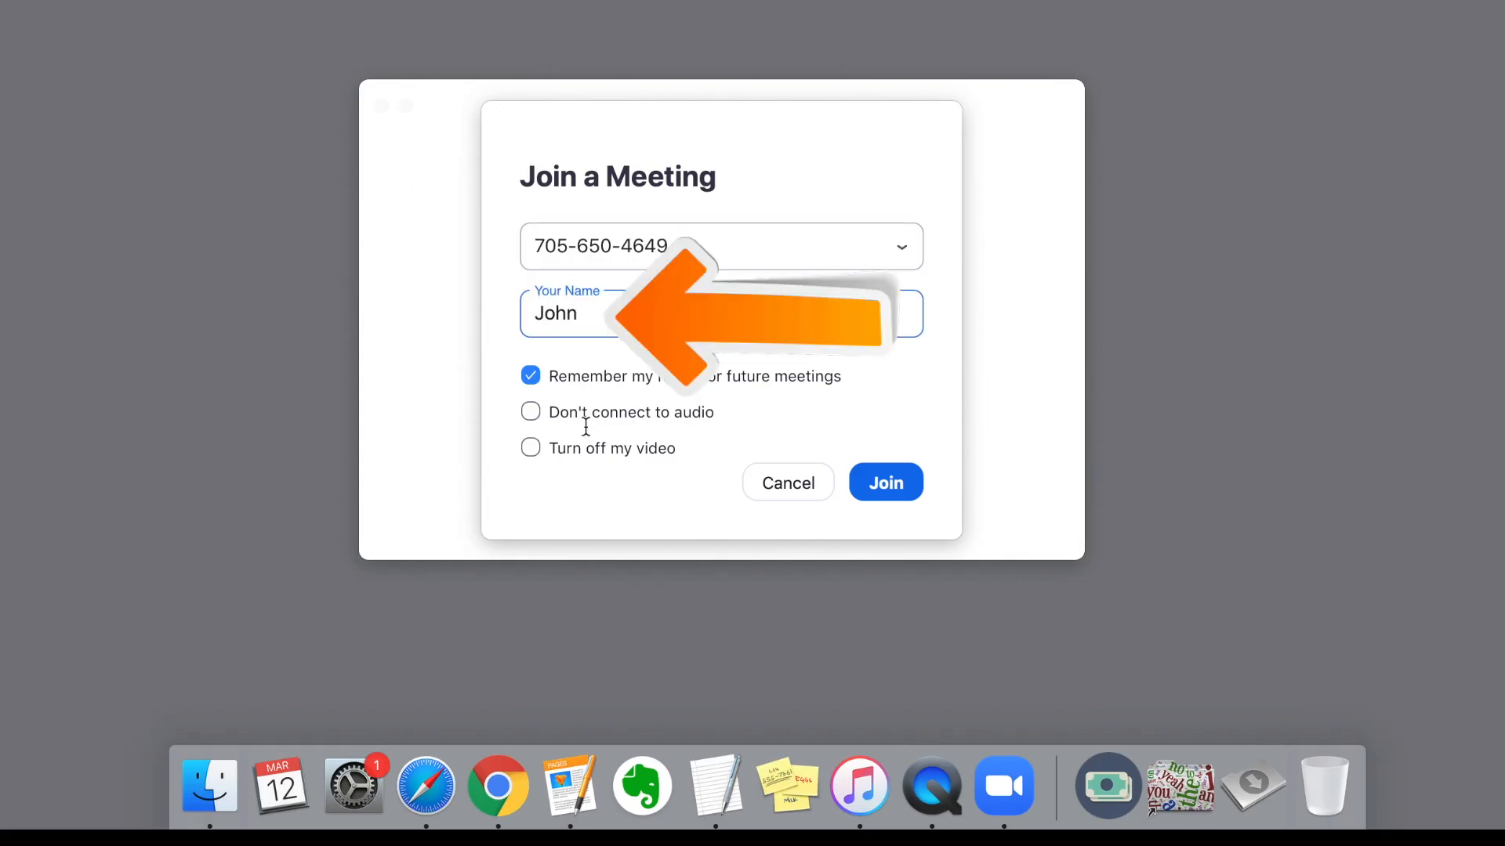
click(531, 376)
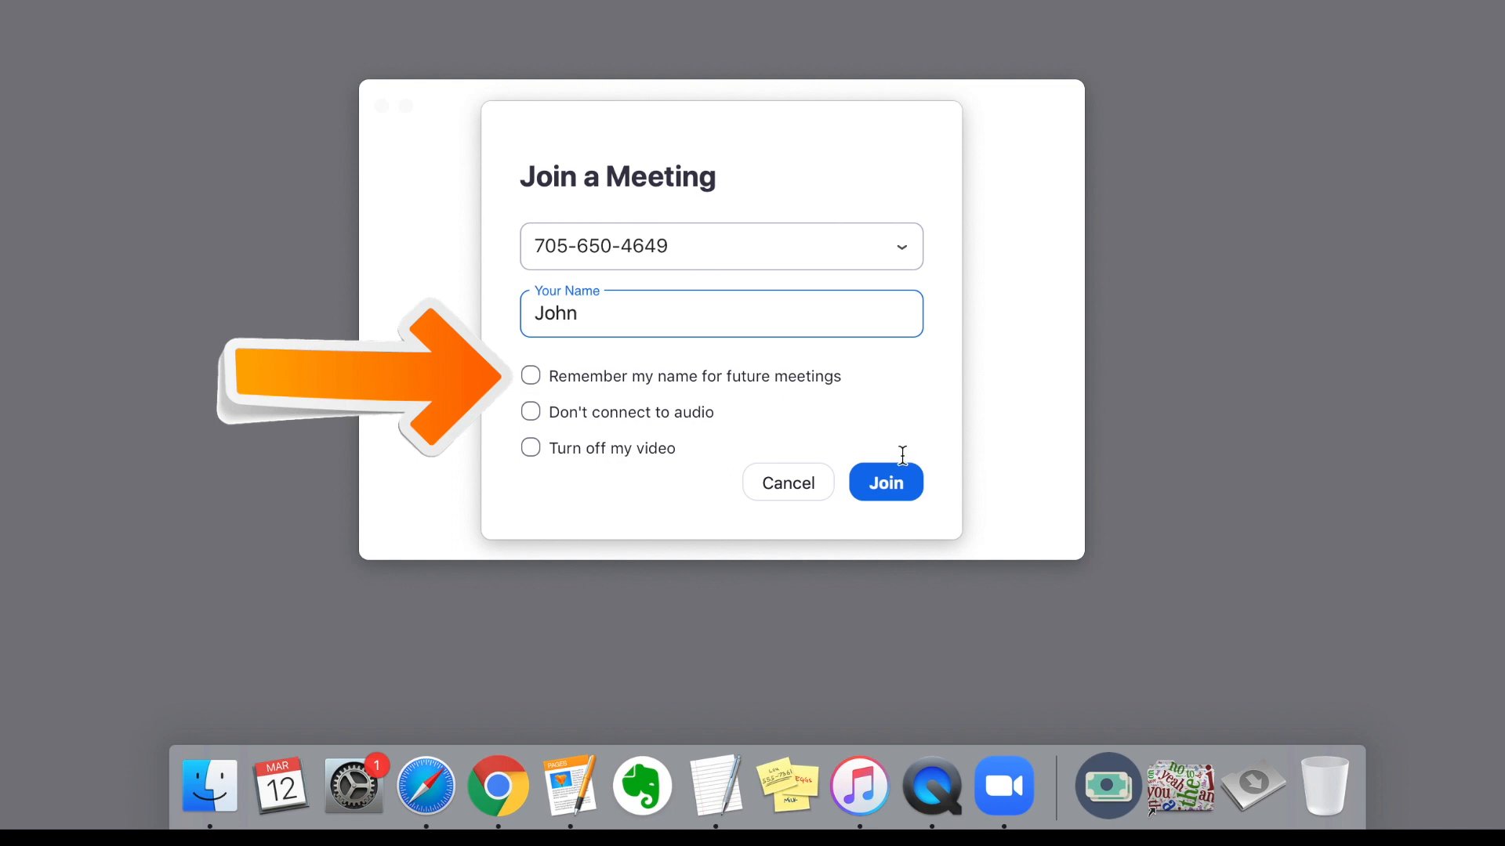
click(884, 482)
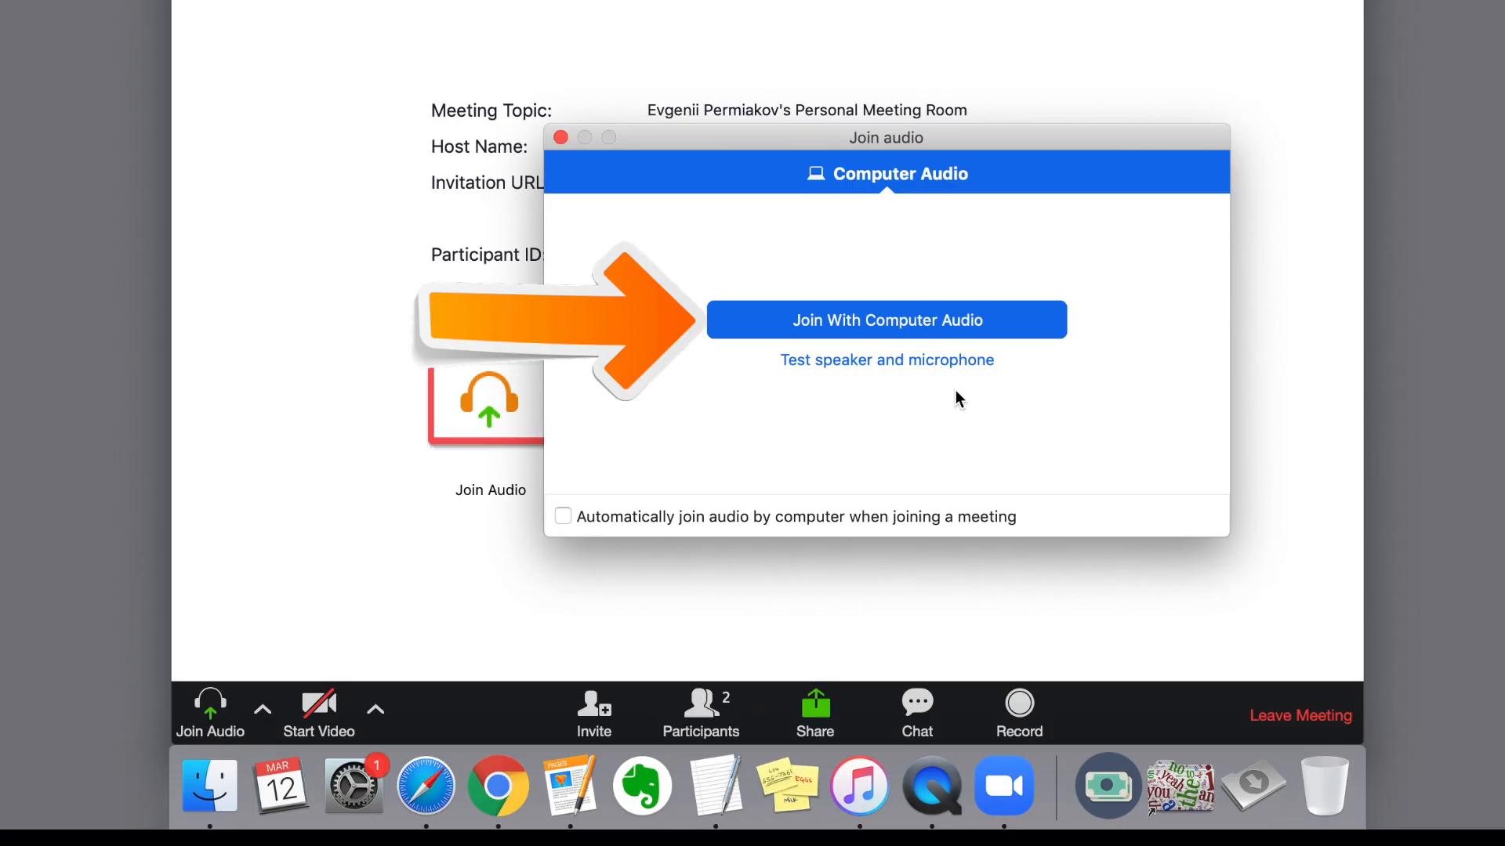
mouse_move(854, 341)
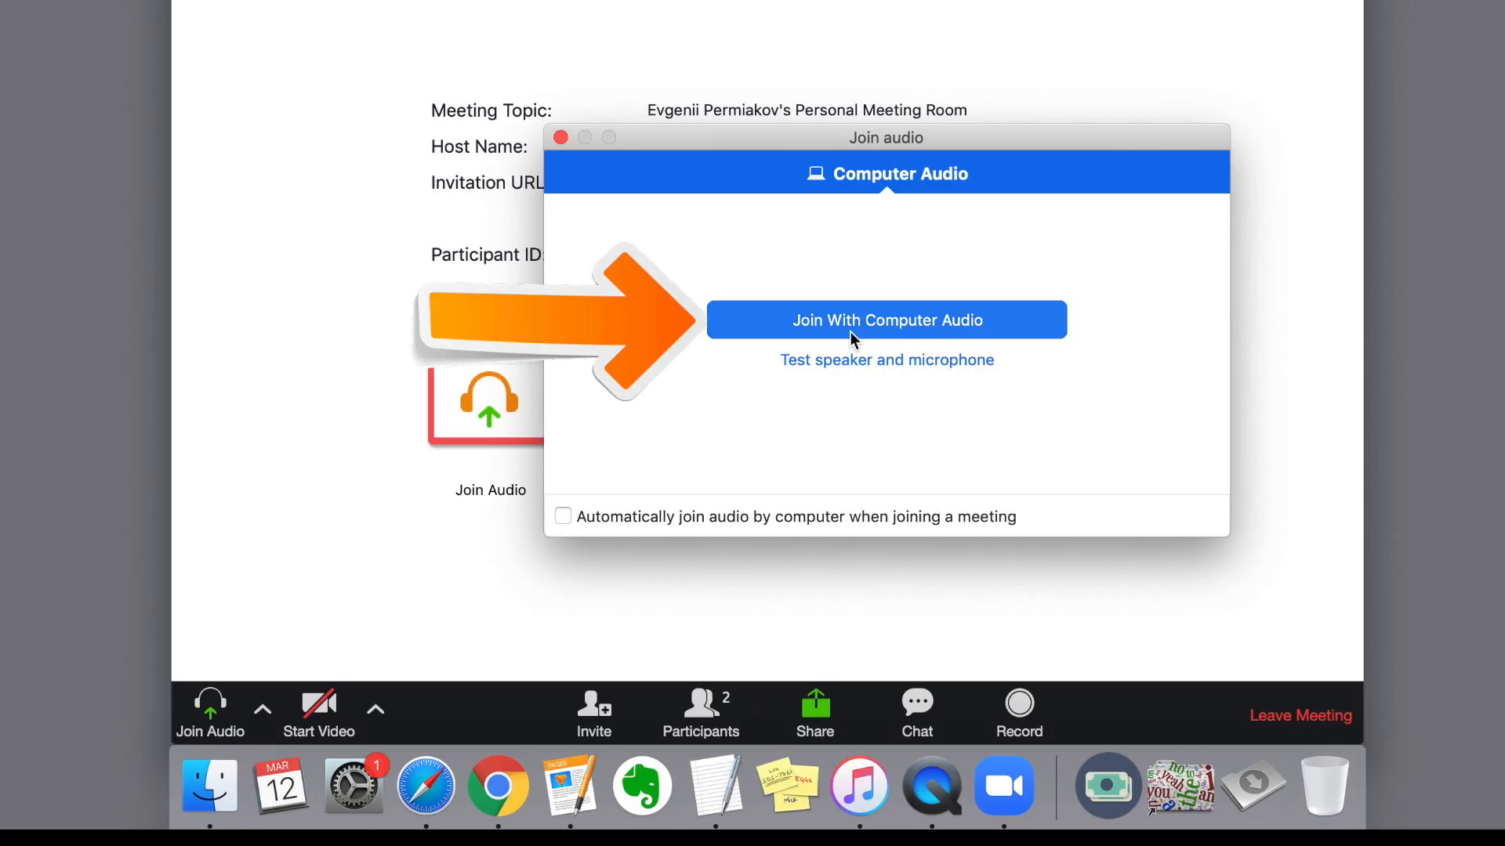
Connect computer audio, mute the microphone, view participants and bring up the share choices.
click(885, 319)
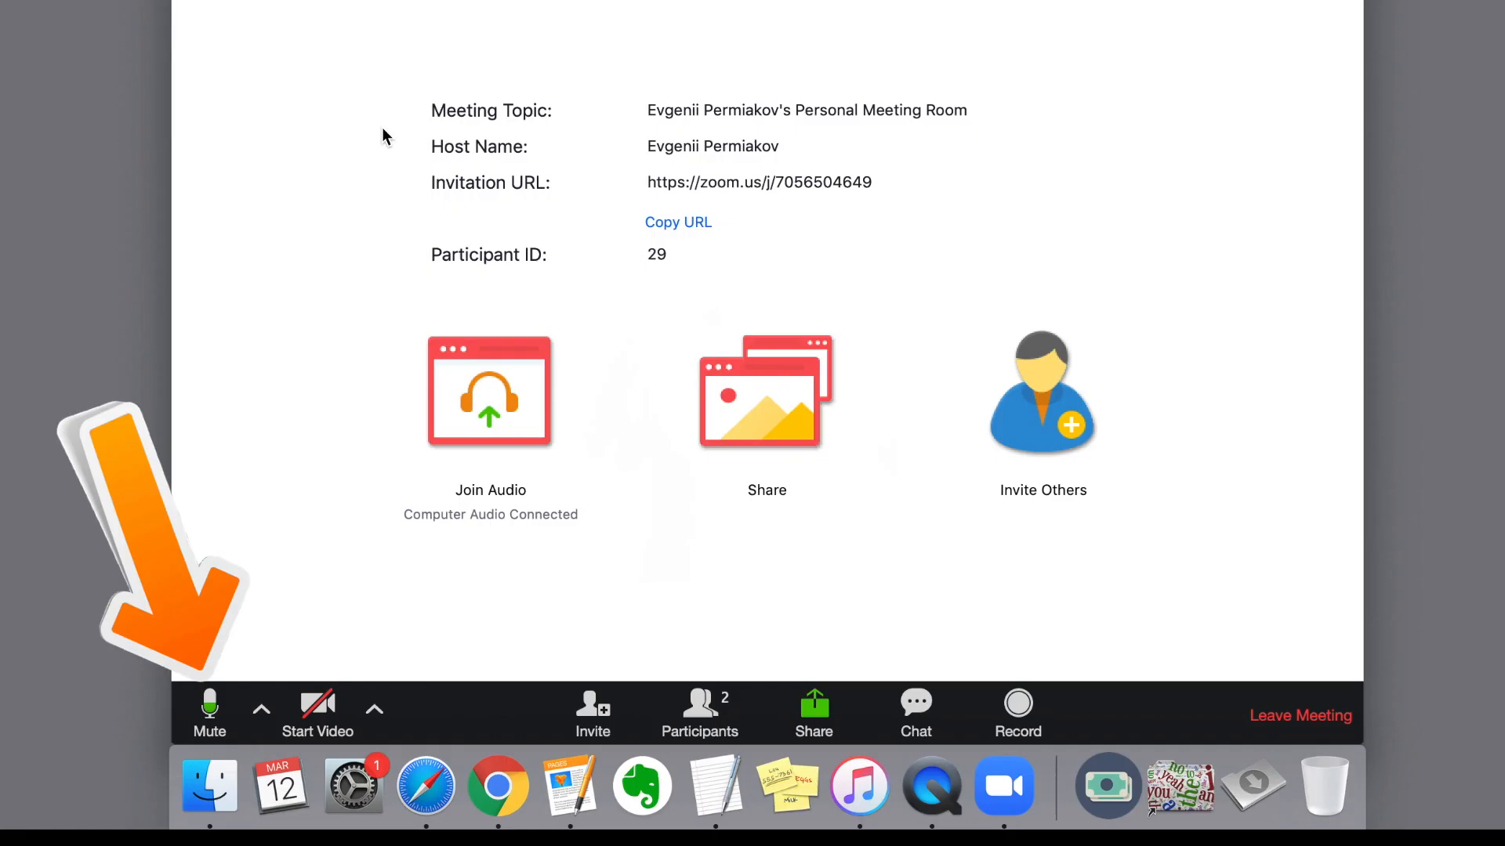
click(210, 710)
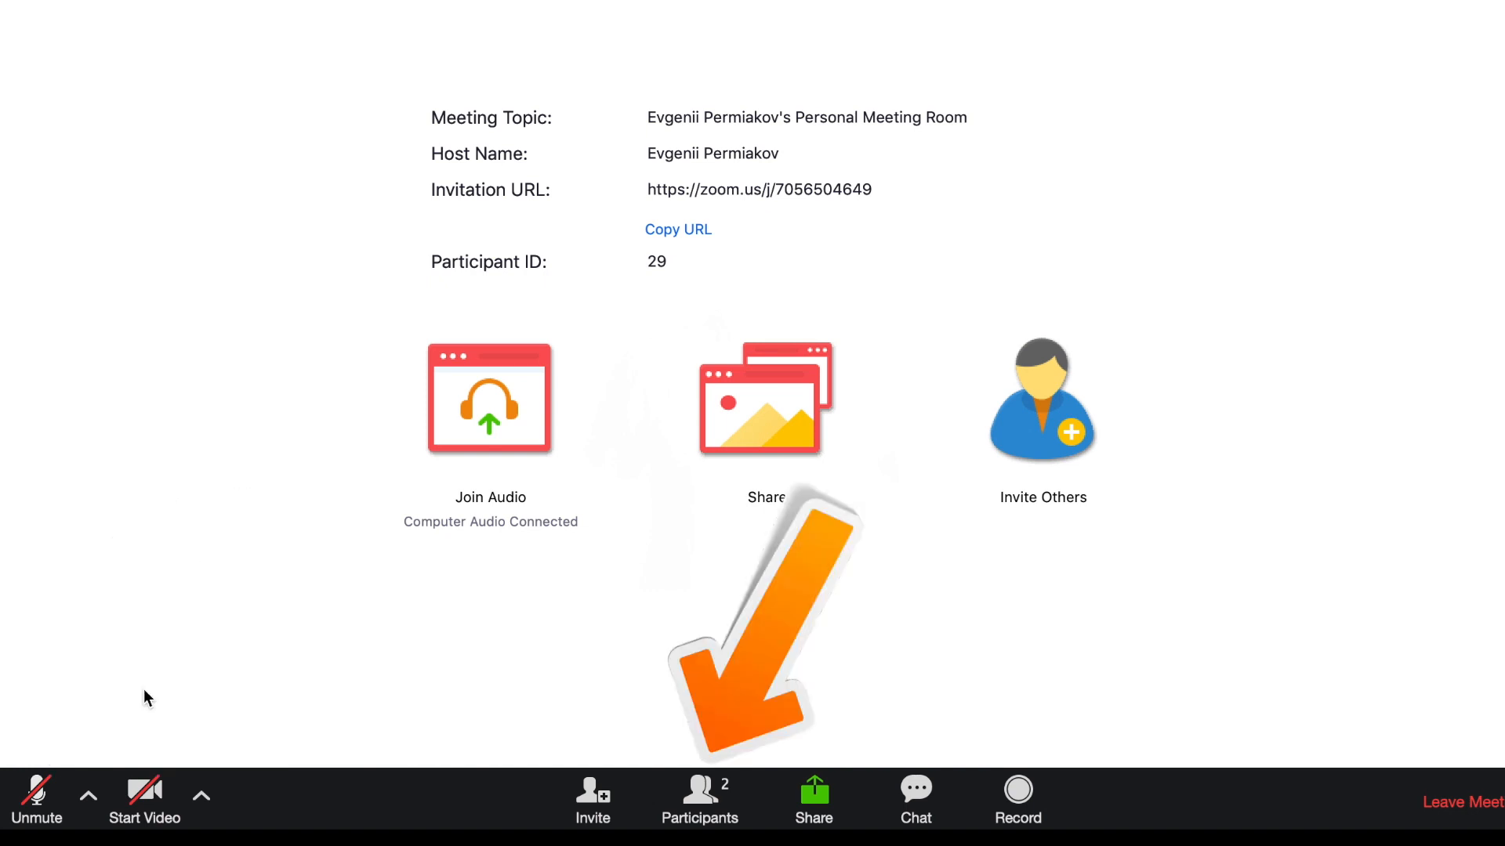
click(699, 799)
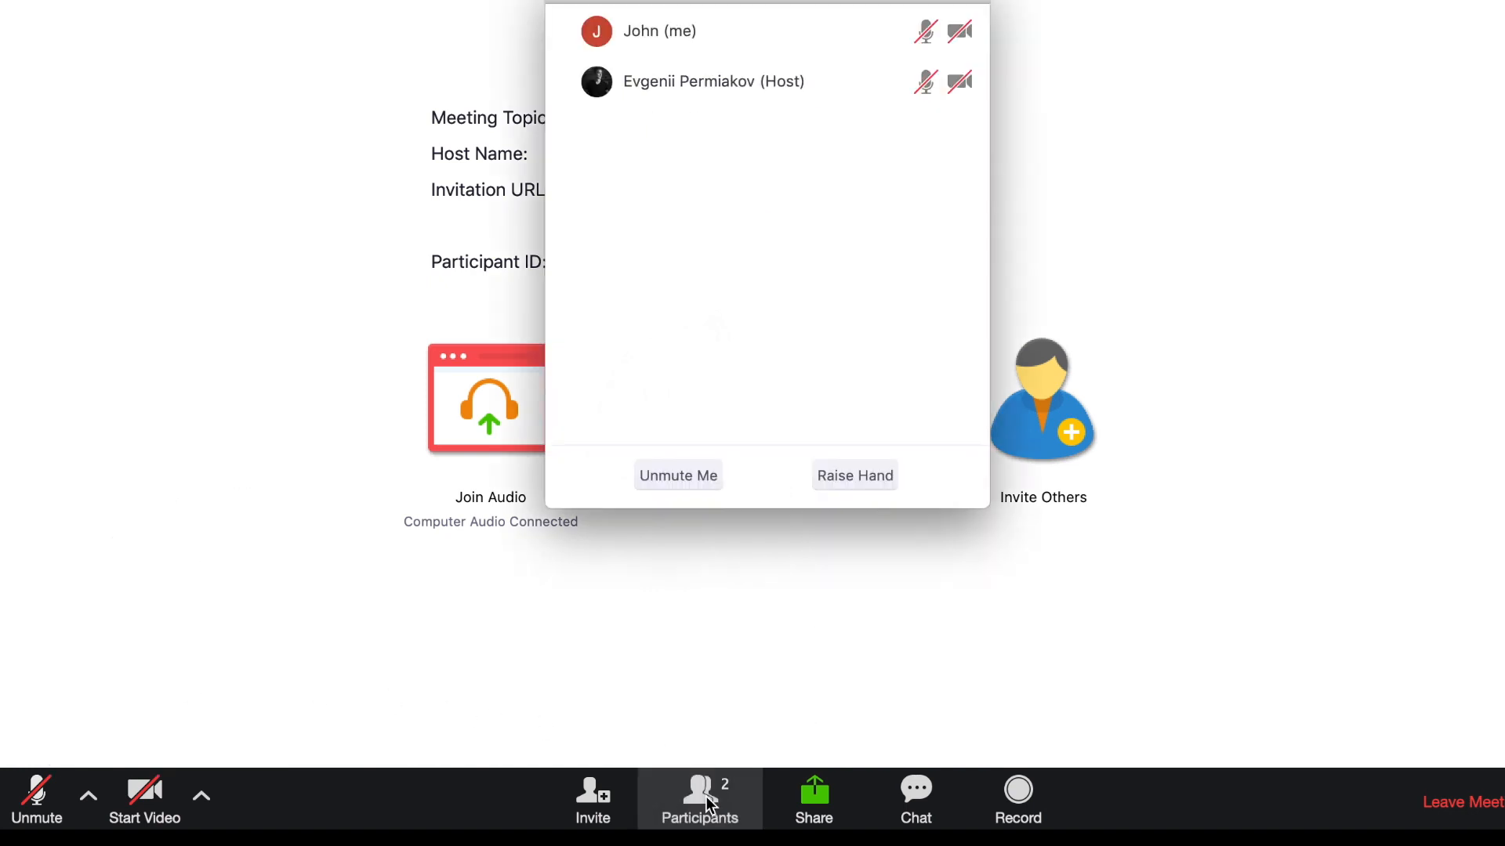
click(813, 798)
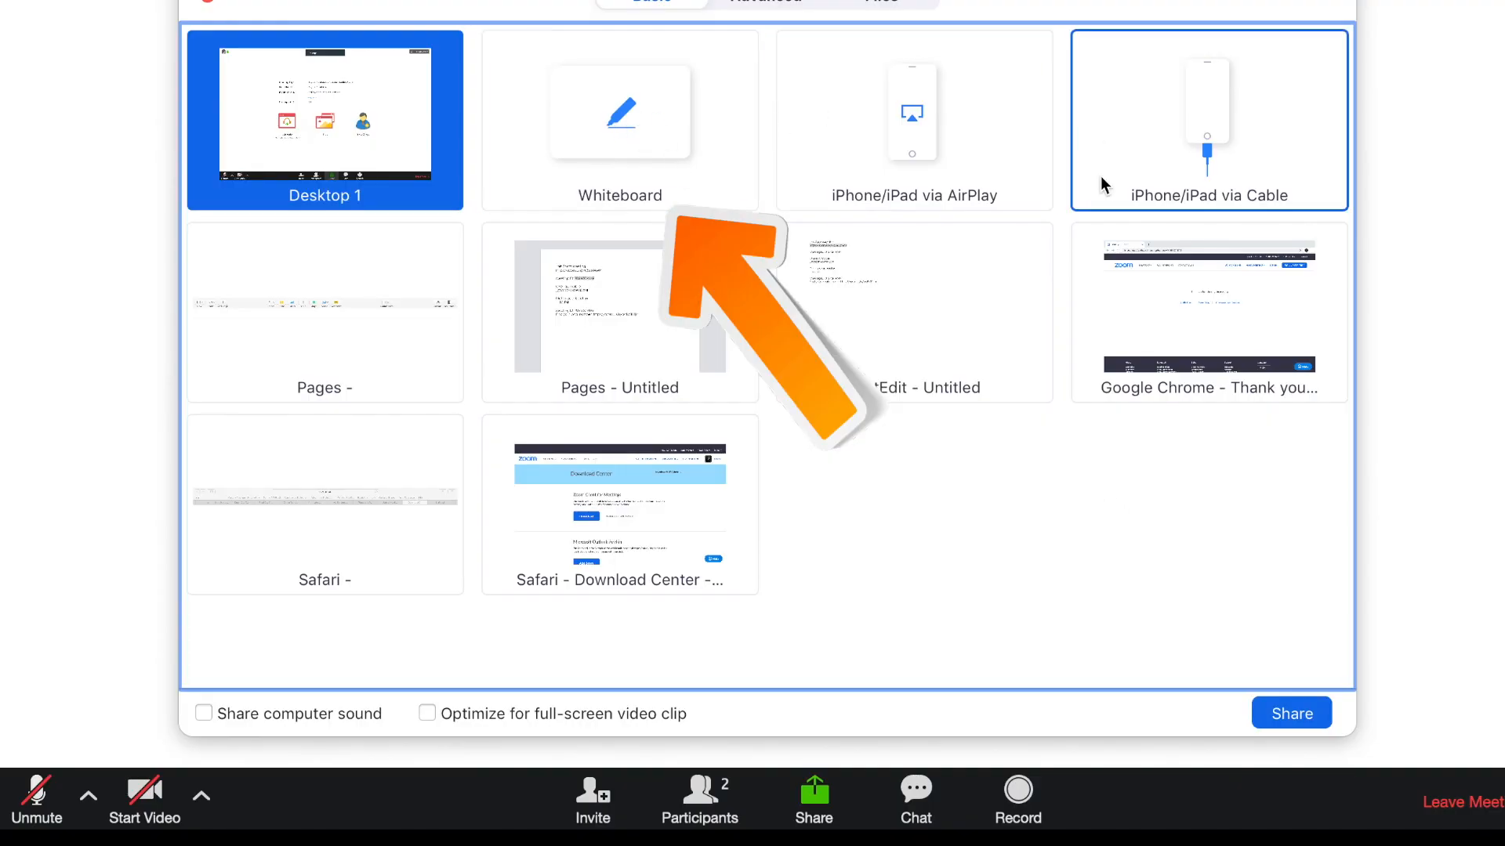
Share a whiteboard, sketch a wavy line on it, then stop sharing.
click(620, 120)
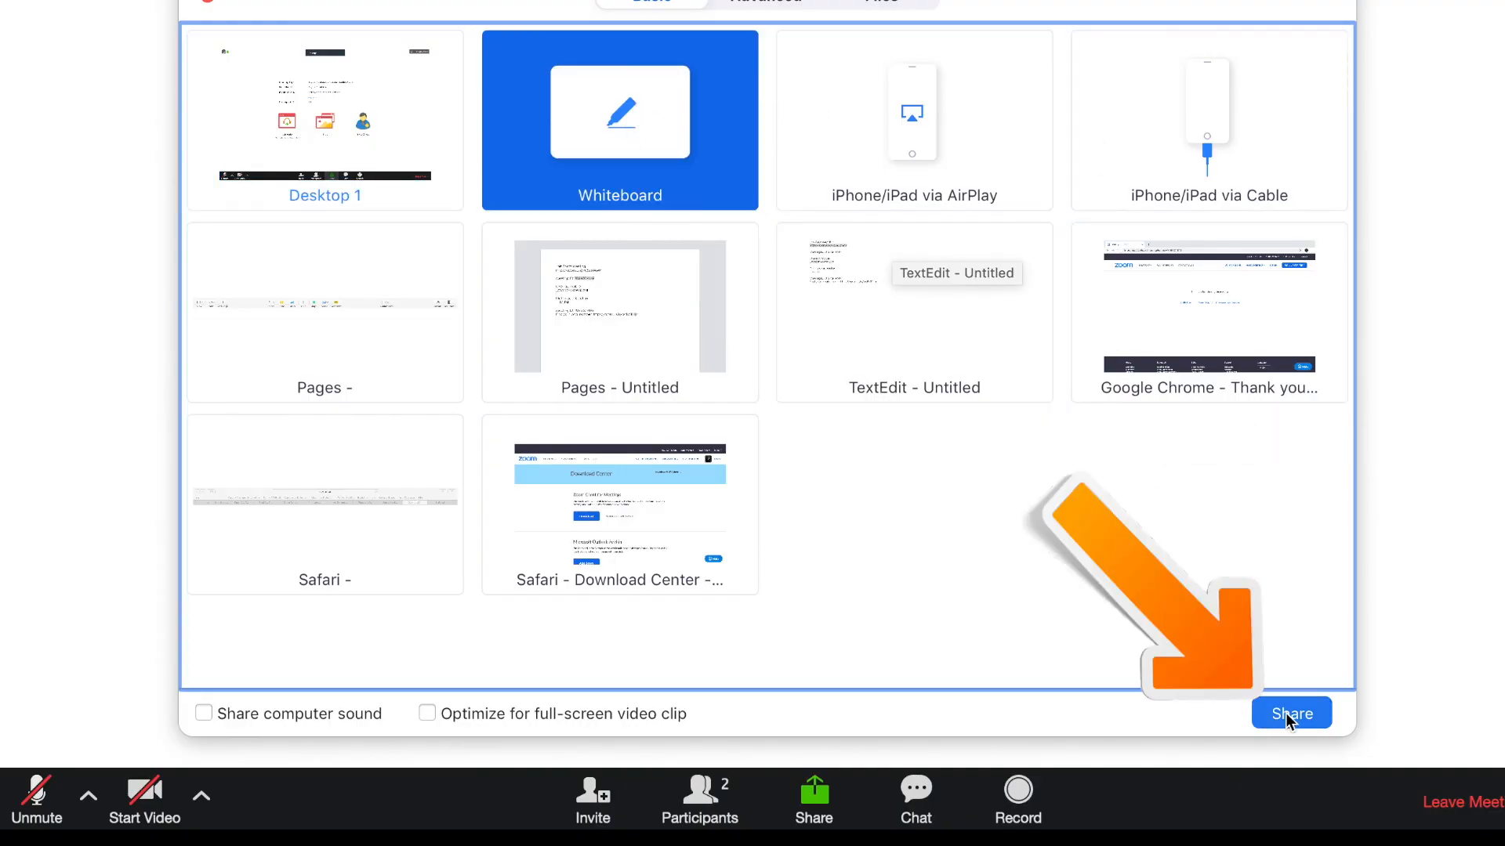
click(1290, 713)
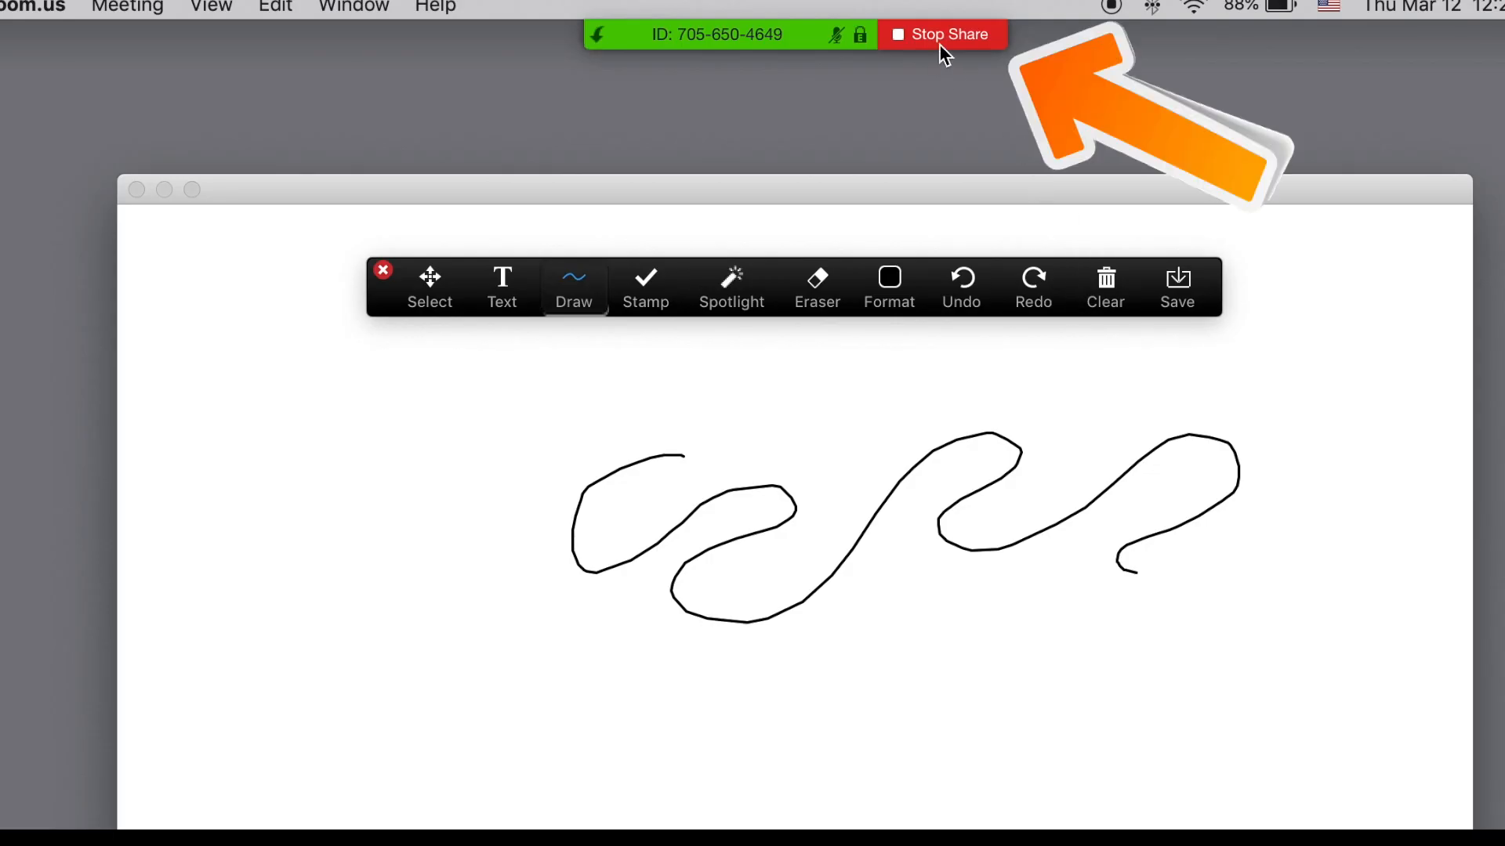
click(942, 34)
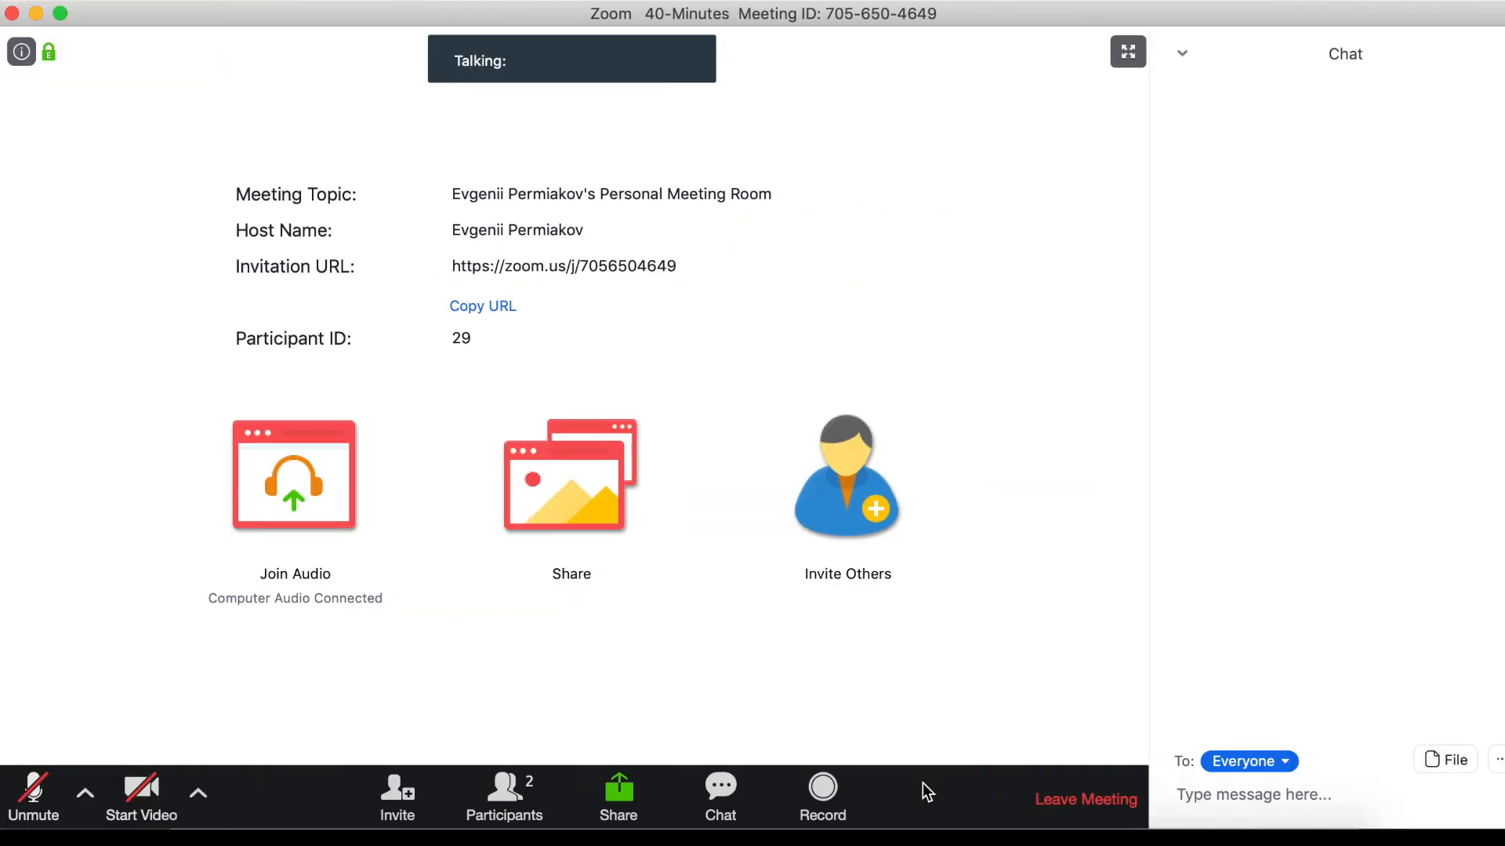